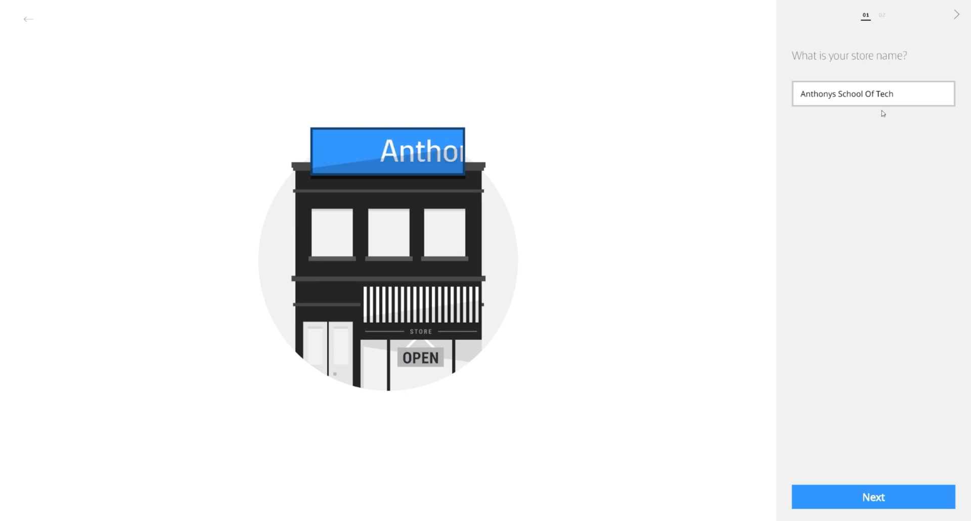
Confirm the store name Anthonys School Of Tech with Mon–Fri 09:00 am–05:00 pm hours and finish setup
click(872, 497)
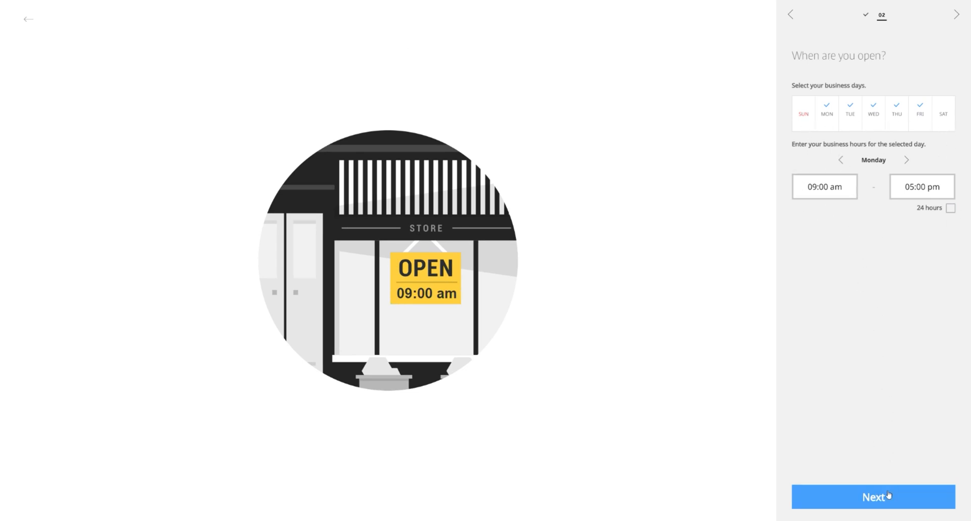
click(873, 497)
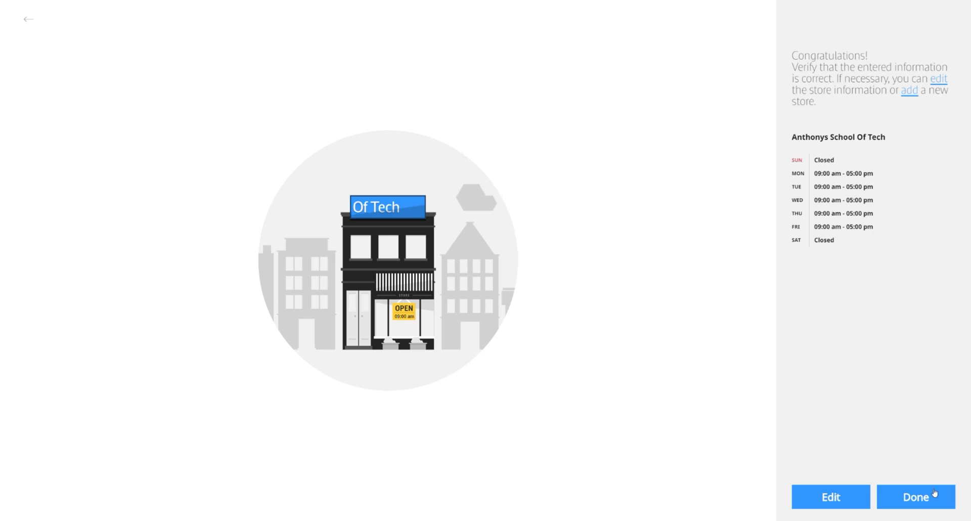
click(916, 497)
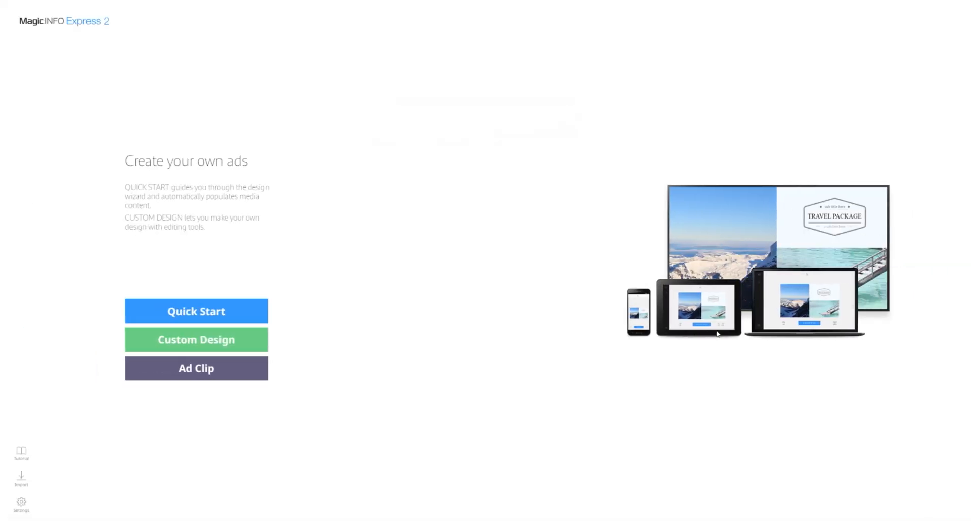
mouse_move(498, 326)
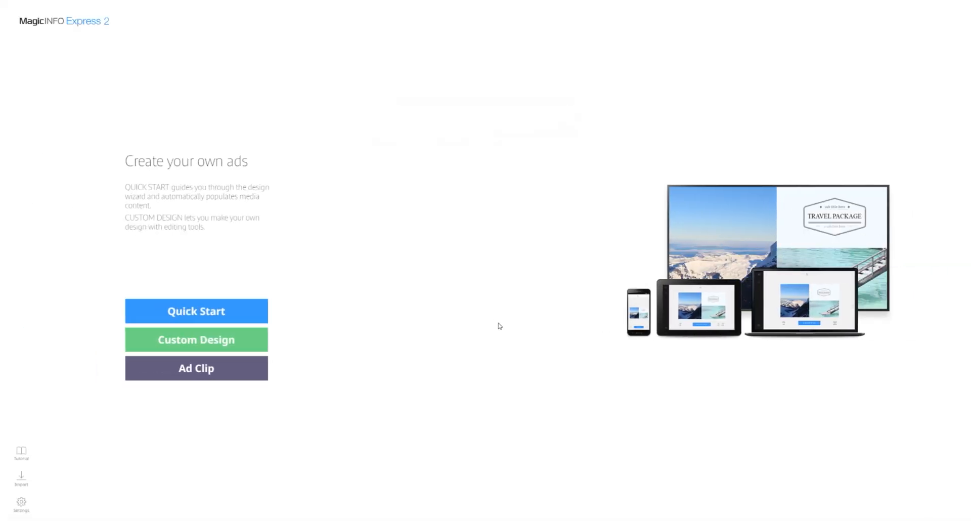
mouse_move(343, 300)
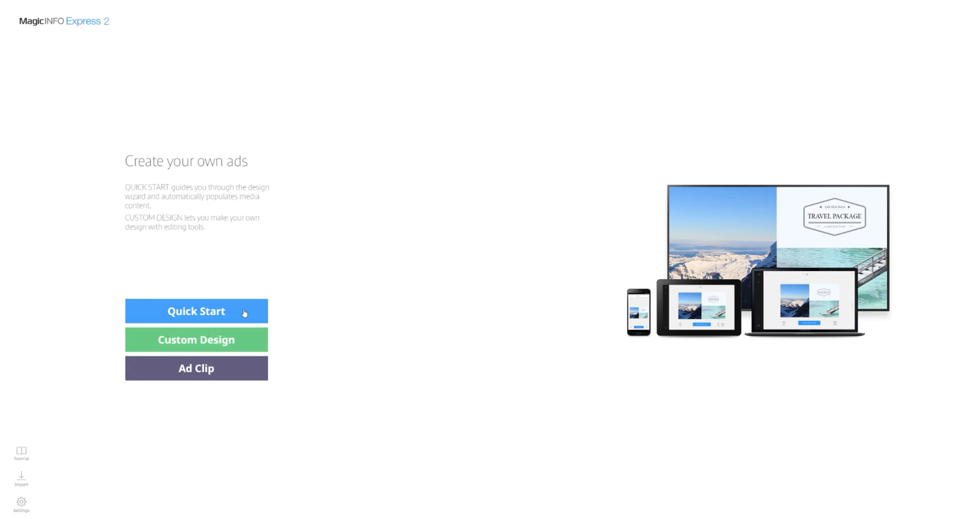
mouse_move(316, 311)
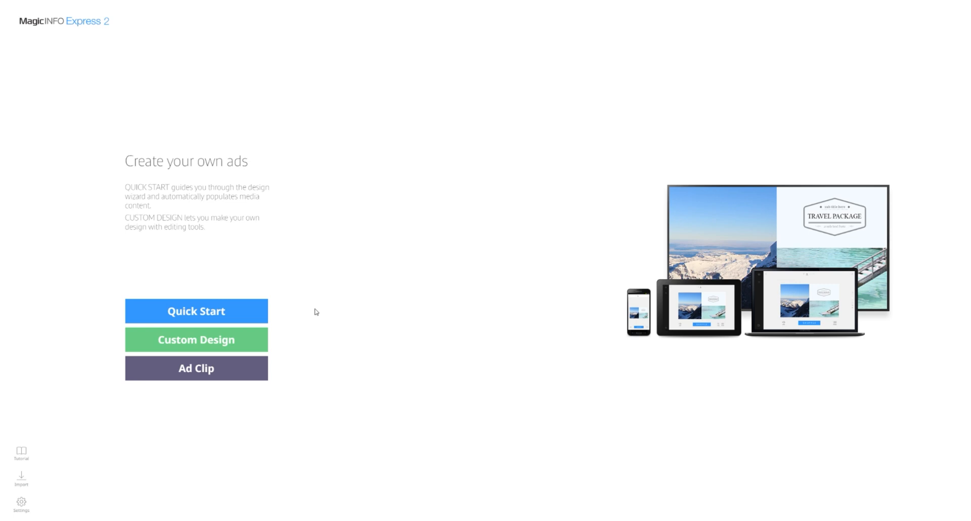
mouse_move(234, 378)
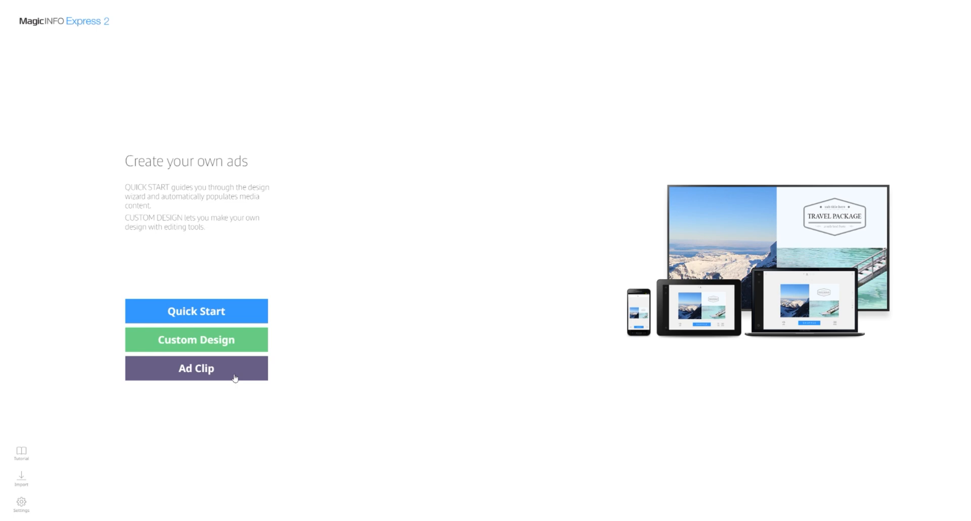
mouse_move(233, 377)
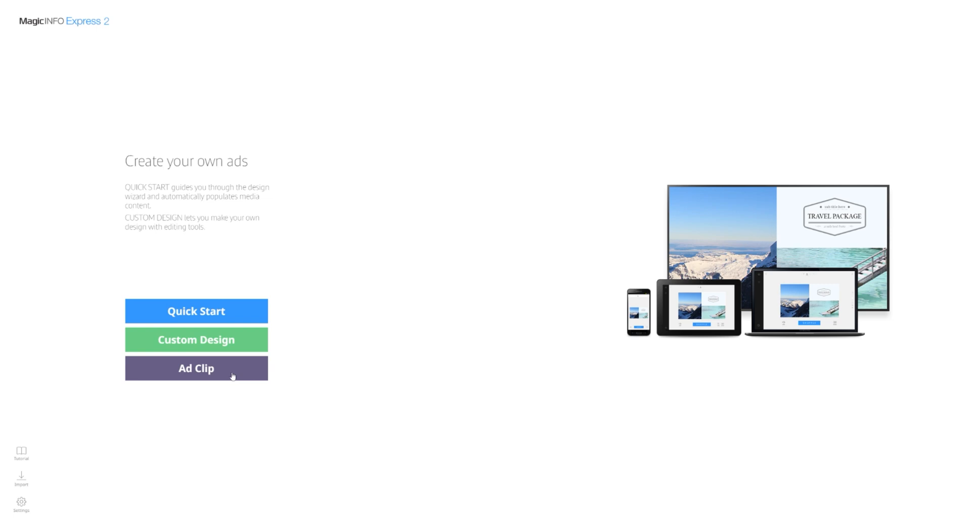
mouse_move(195, 340)
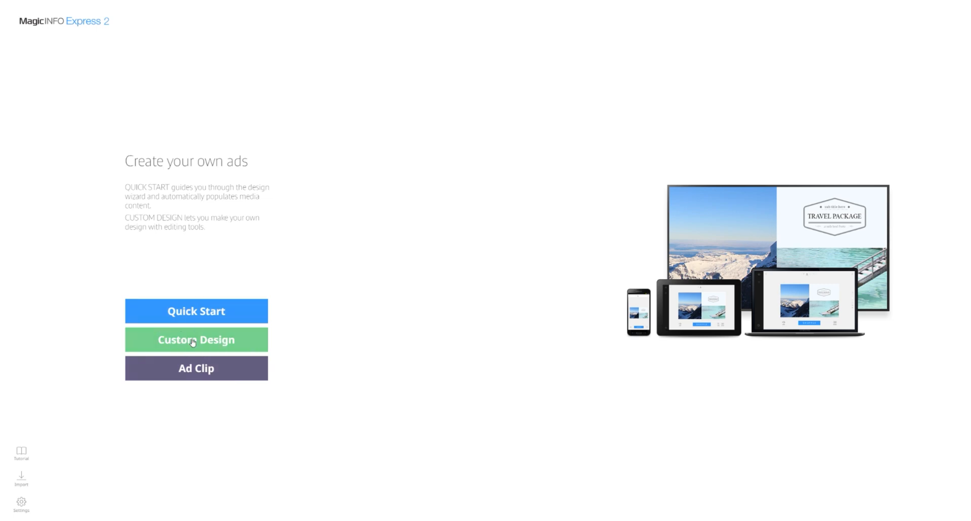
Begin a custom design, make it landscape and apply the side-columns-over-bottom-strip layout
click(195, 340)
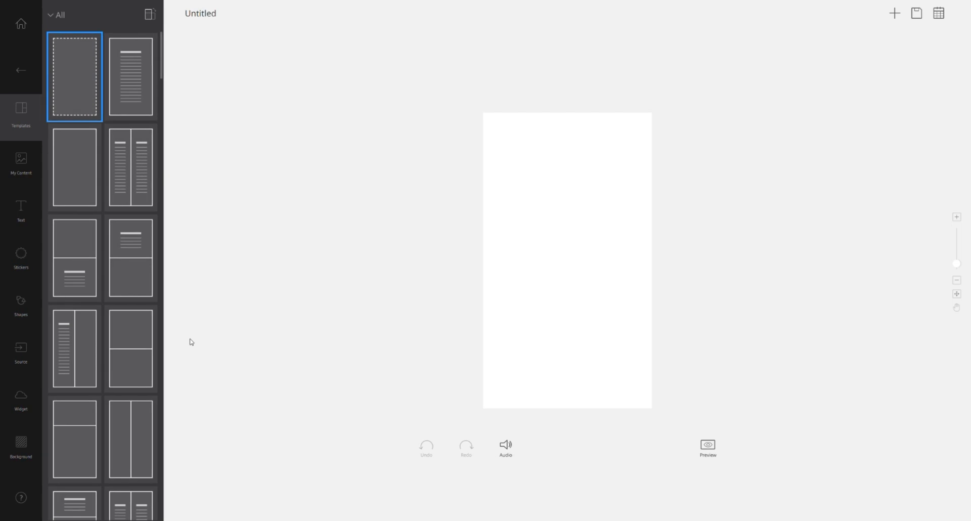
mouse_move(151, 197)
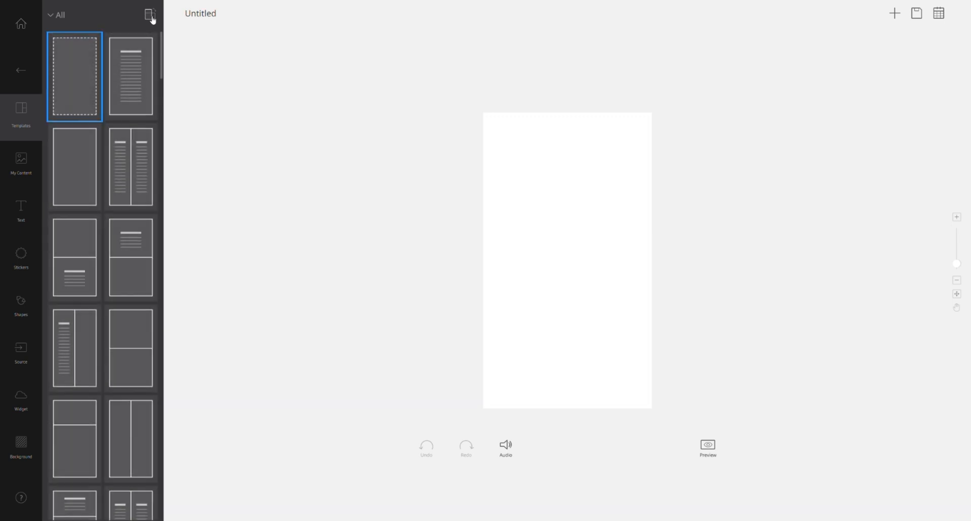
scroll(down, 3)
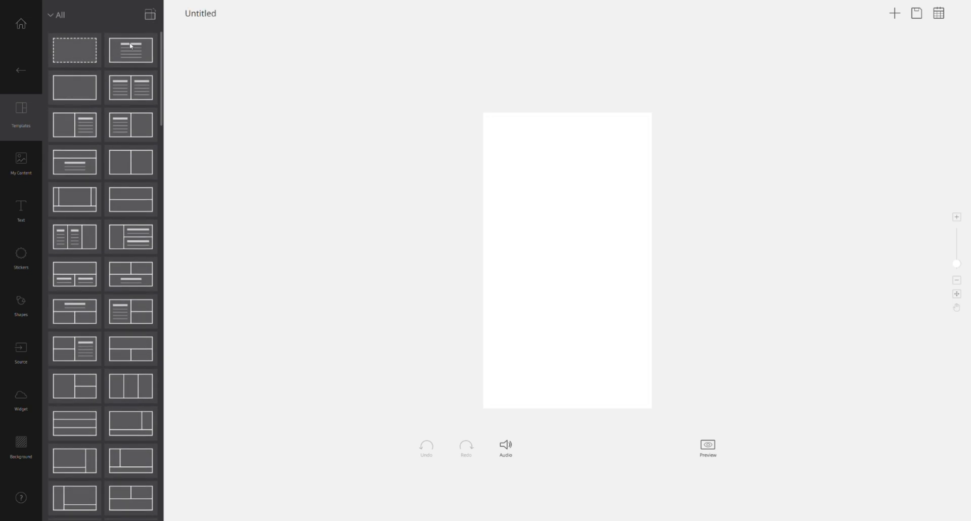
click(74, 125)
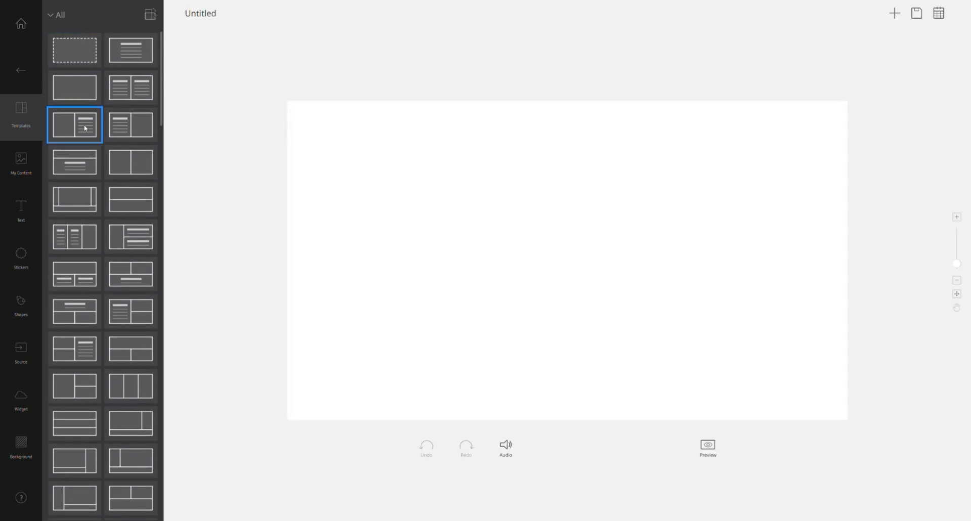
click(74, 161)
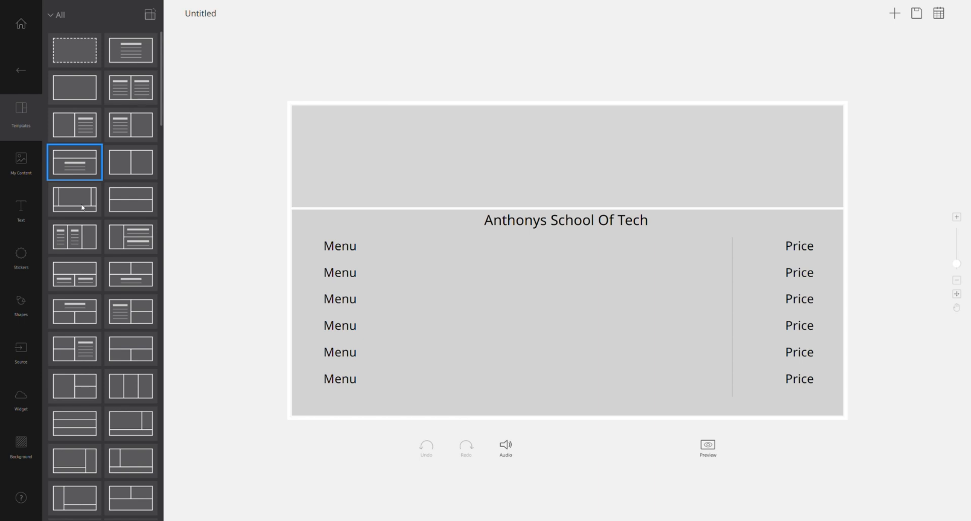
click(74, 199)
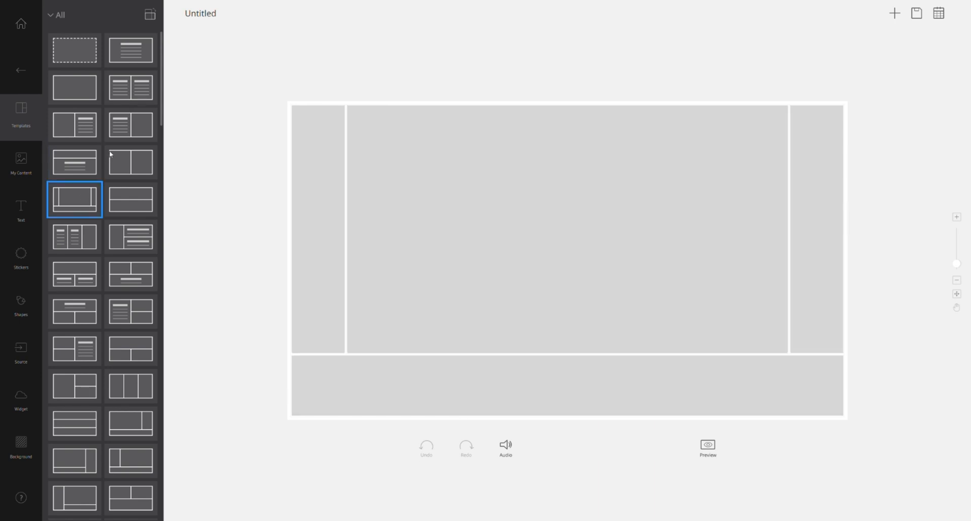
Preview a few templates and apply the chalkboard MENU template with three columns and SALE stamp
scroll(down, 3)
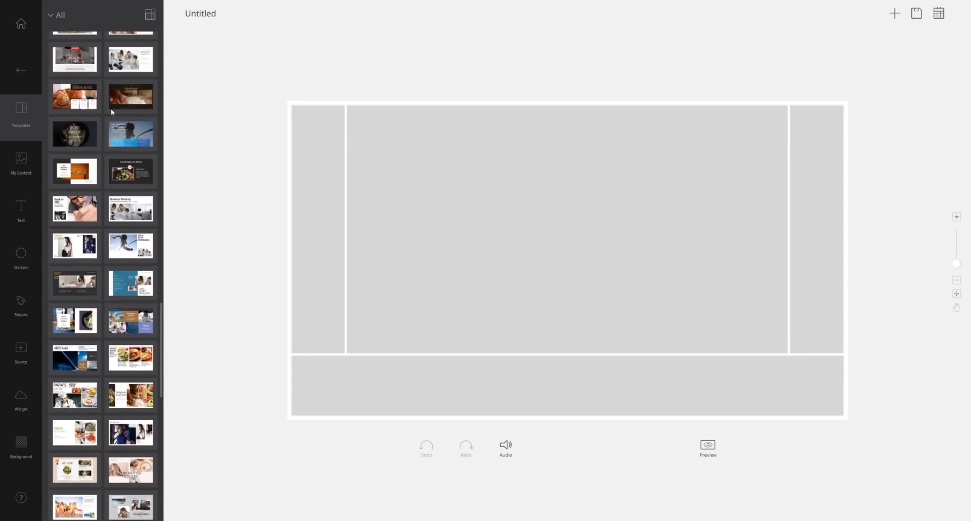
scroll(down, 3)
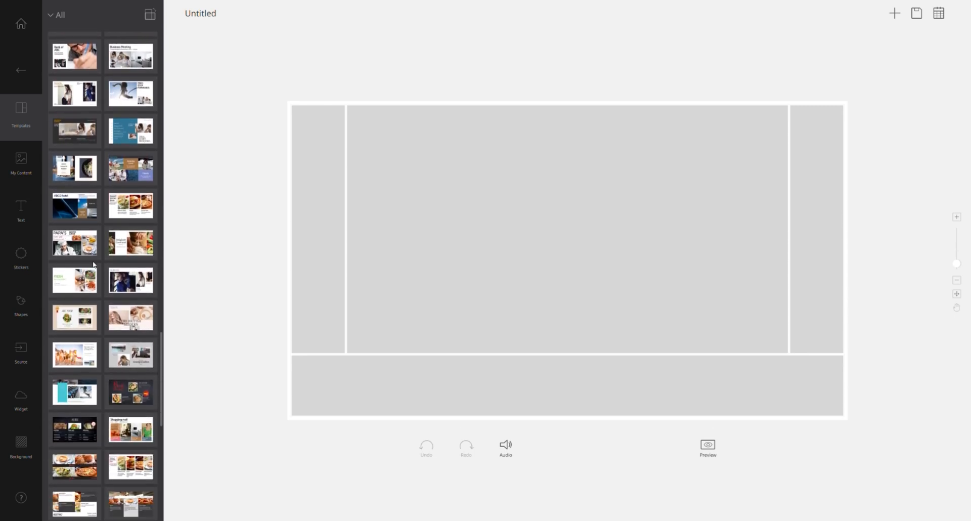
click(74, 206)
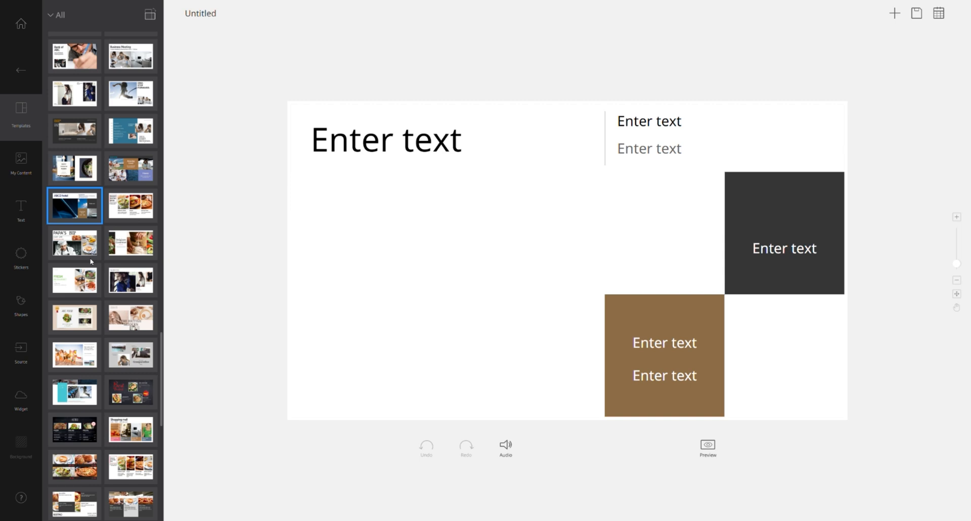
click(130, 280)
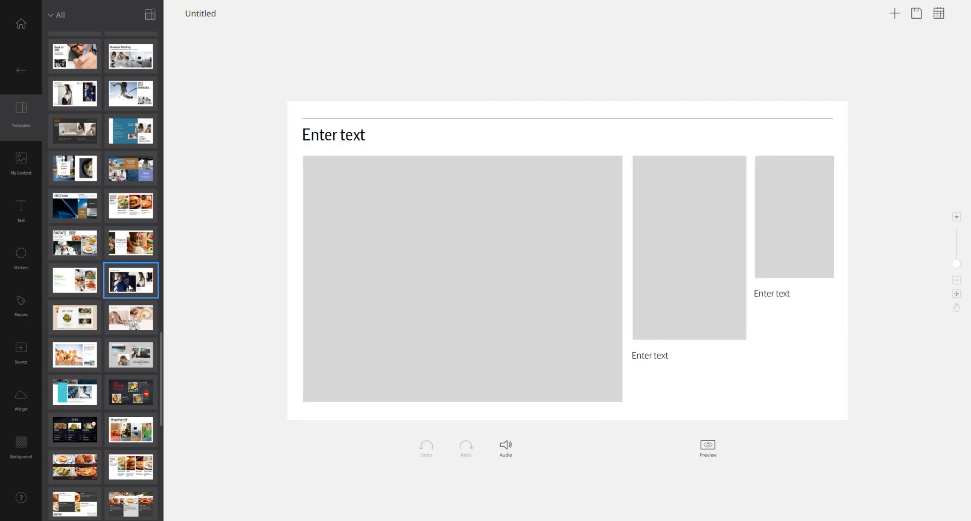
click(74, 393)
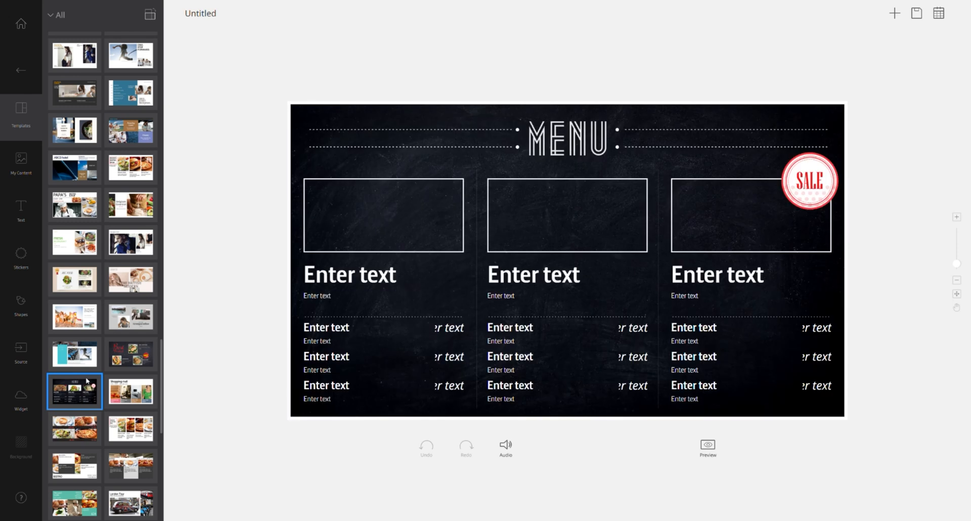
scroll(down, 3)
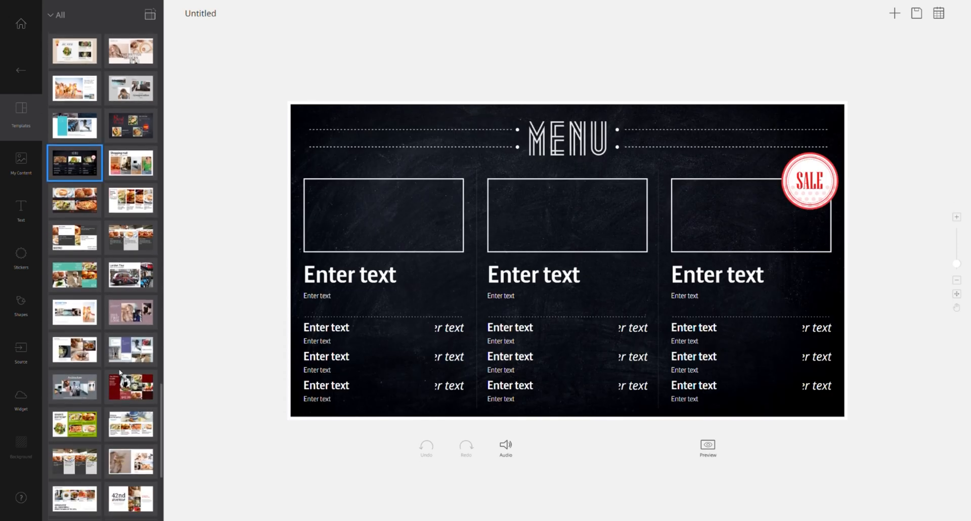
scroll(down, 3)
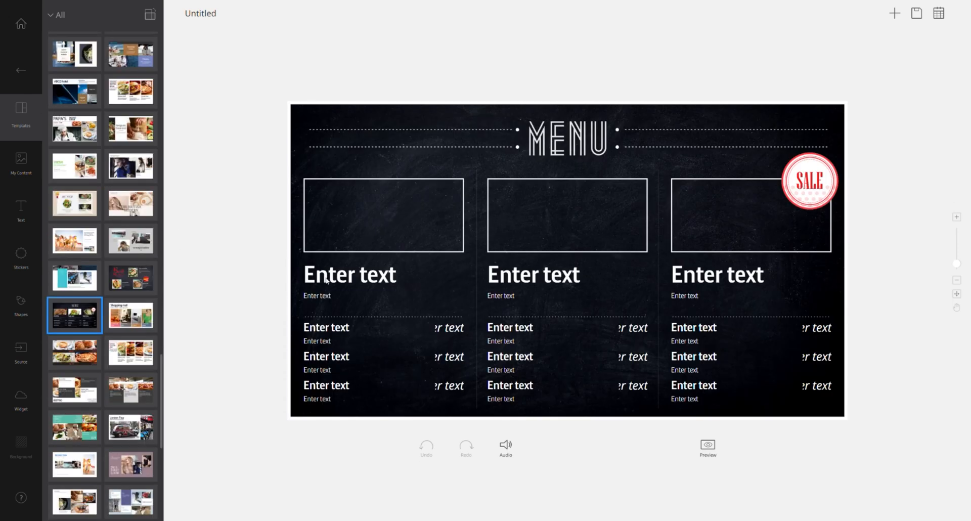
Retitle the column headings to Starters, Mains and Dessert
click(349, 274)
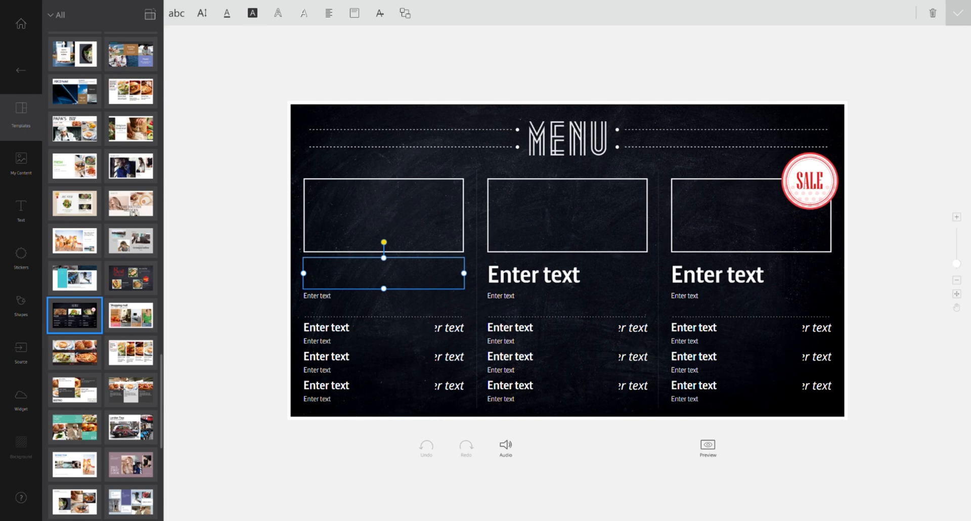
text(St)
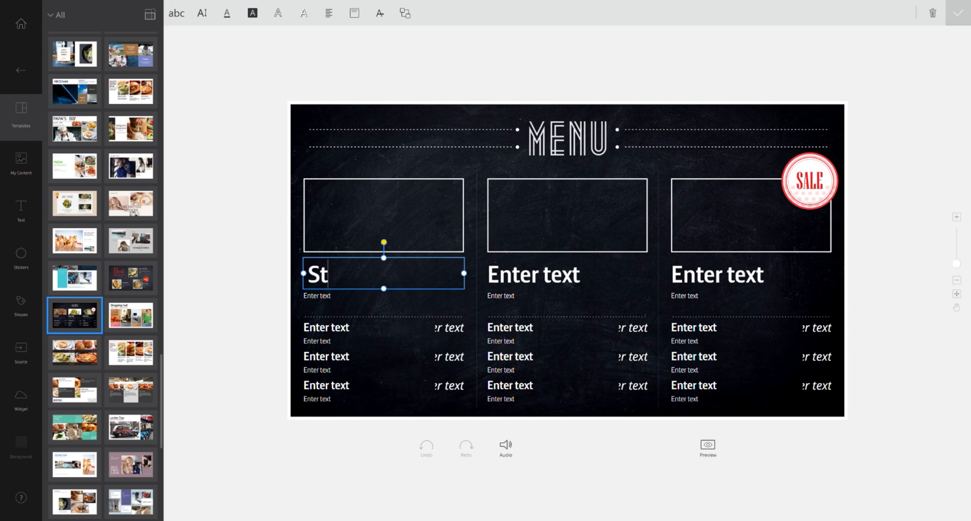
text(arters)
click(567, 273)
text(Mains)
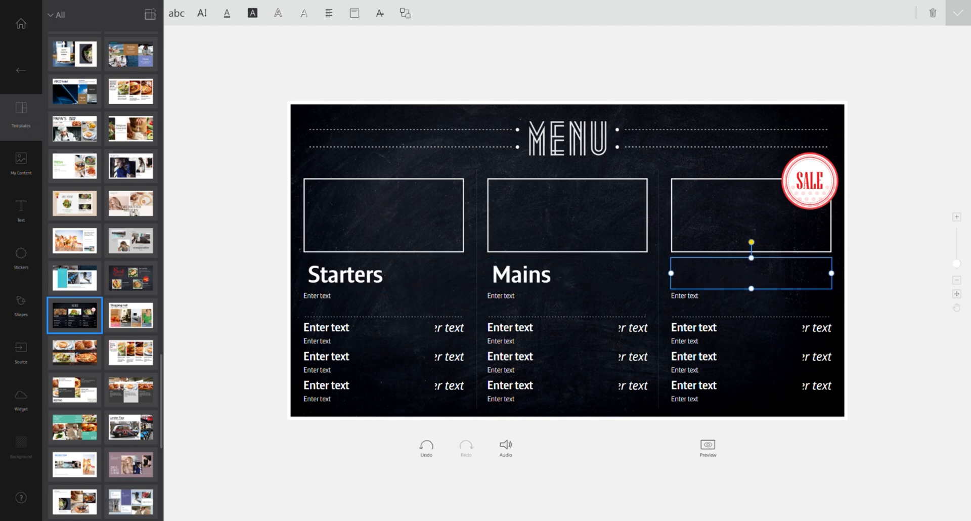
text(Dessert)
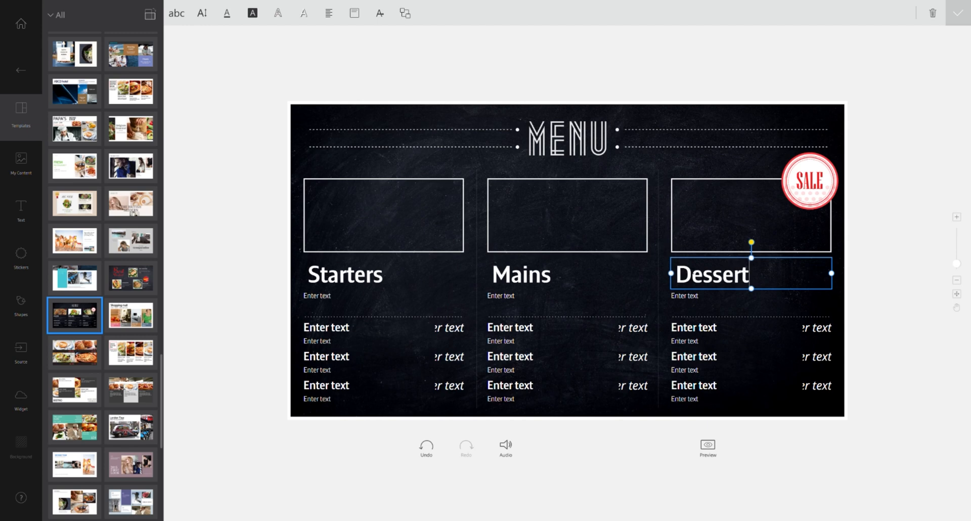
Drop the race car photo and Samsung logos from My Content into the menu image frames
click(21, 161)
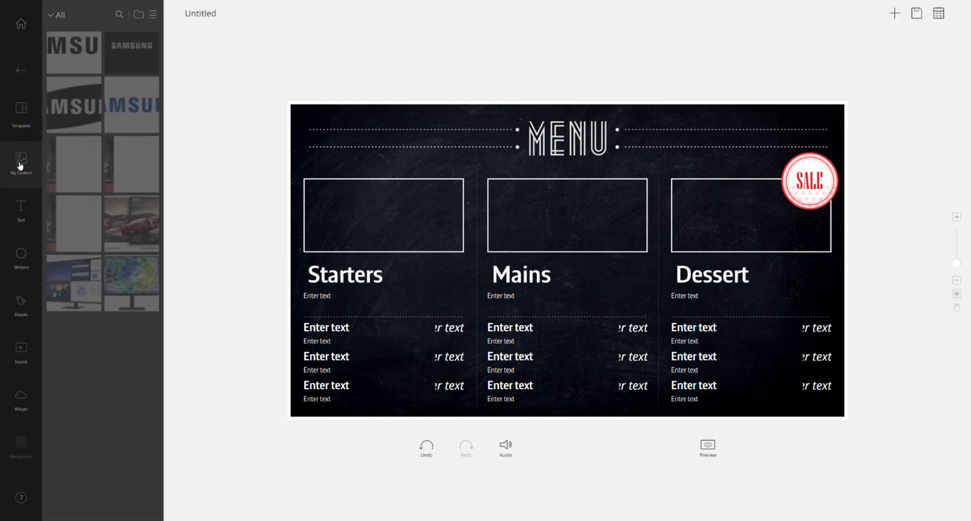
drag(130, 223, 383, 213)
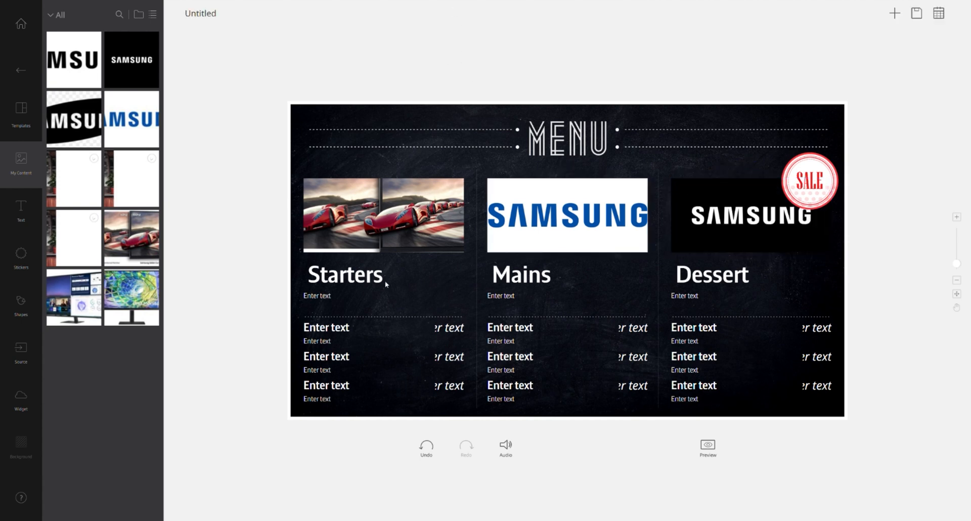
mouse_move(837, 50)
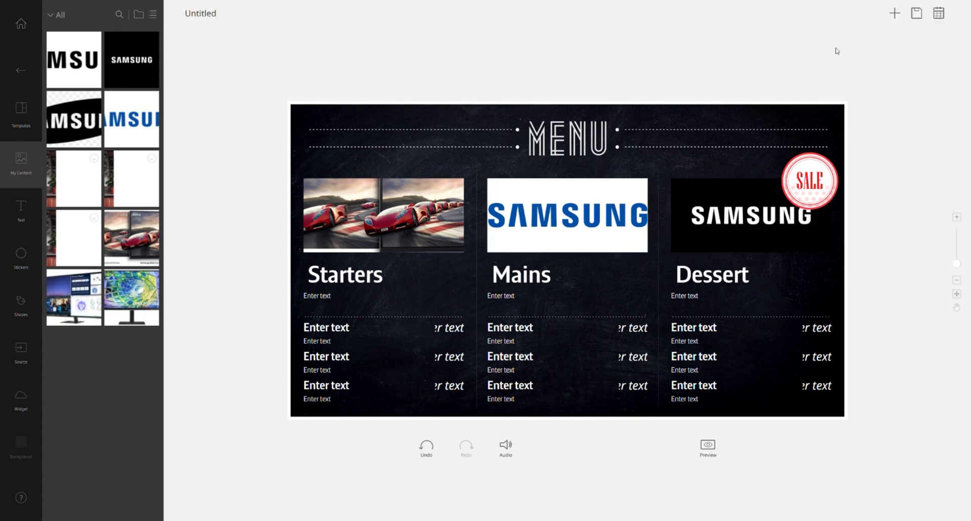
mouse_move(20, 70)
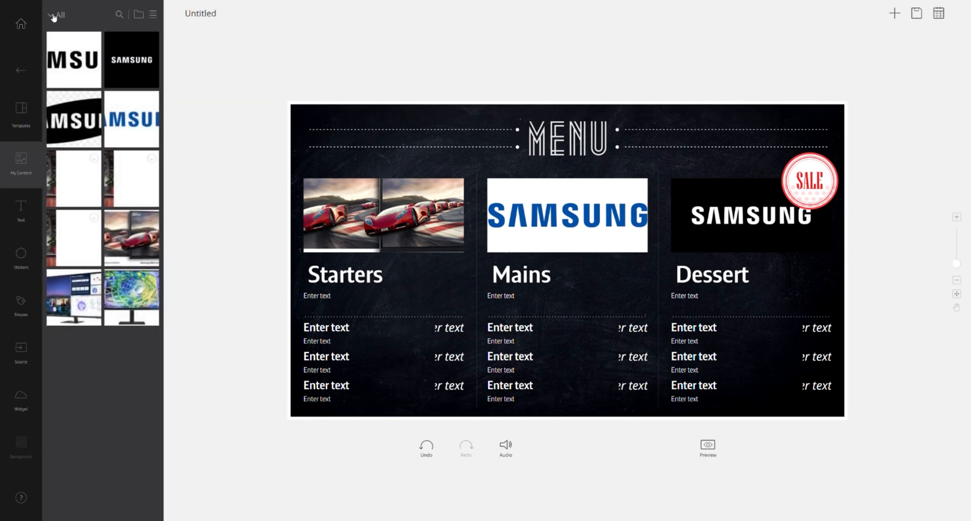
mouse_move(20, 23)
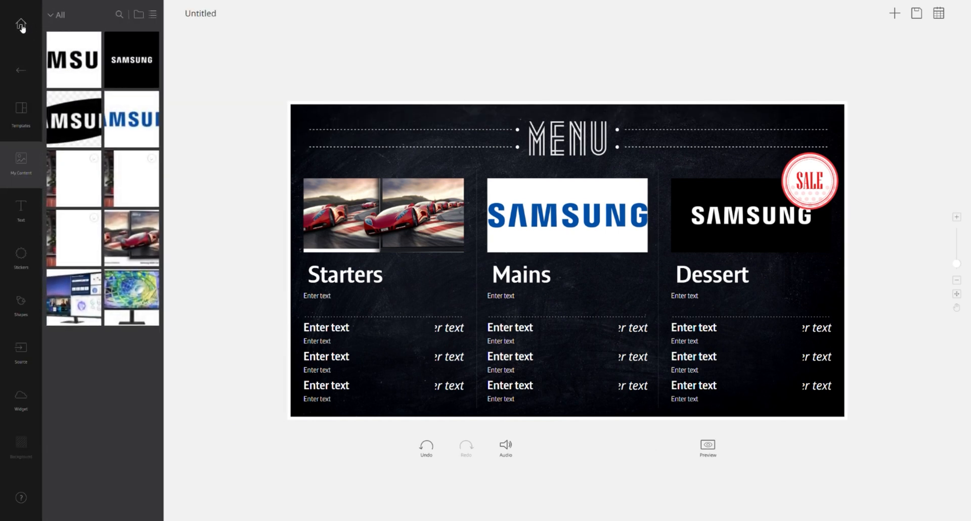
Go back home and begin a fresh blank custom design
click(20, 23)
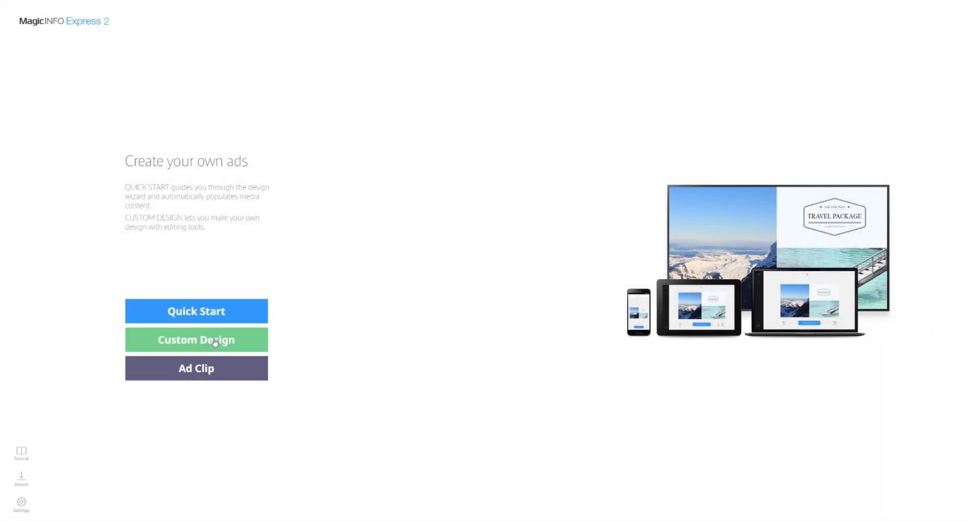
click(195, 340)
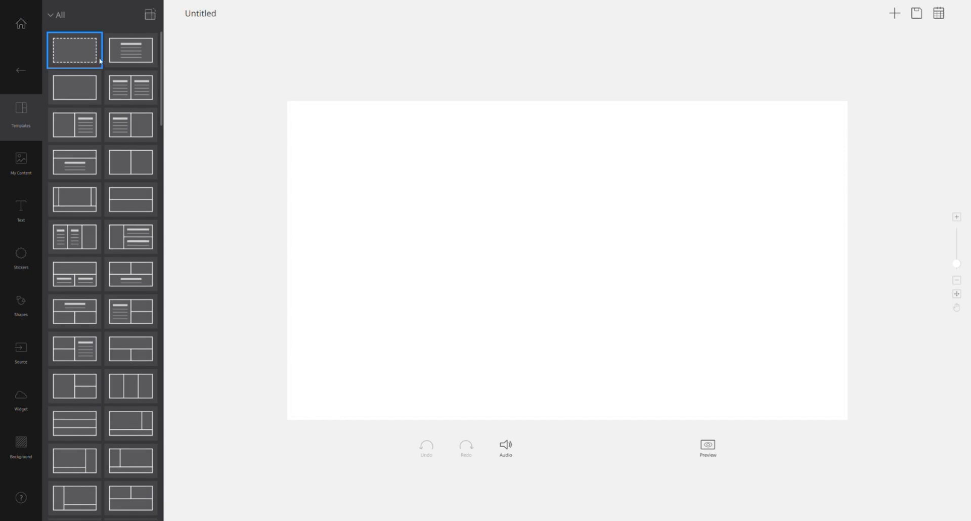
mouse_move(21, 216)
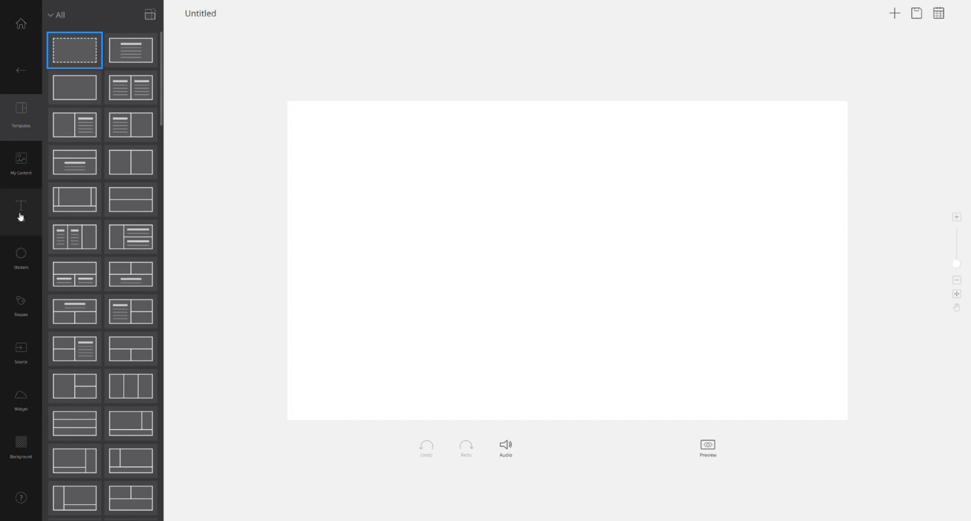
mouse_move(20, 444)
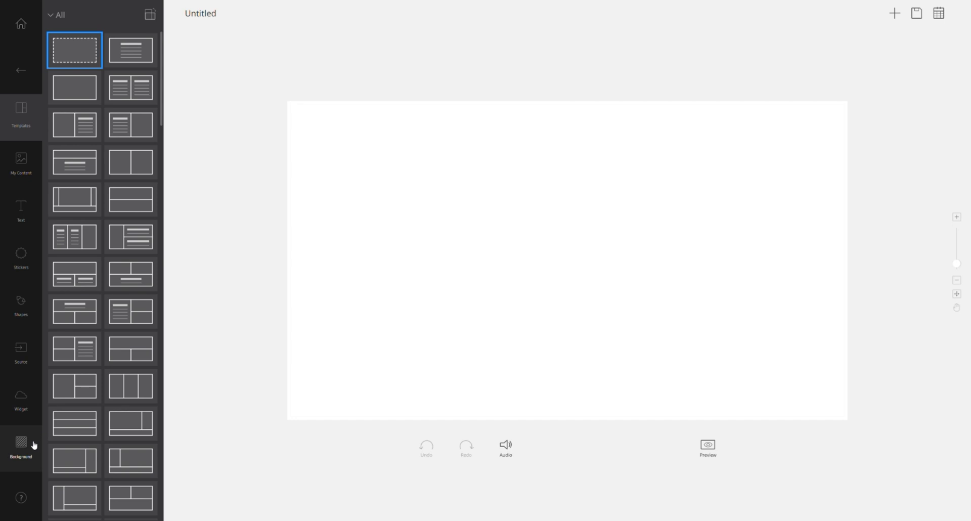
Apply the dark chalkboard background image to the whole canvas
click(20, 445)
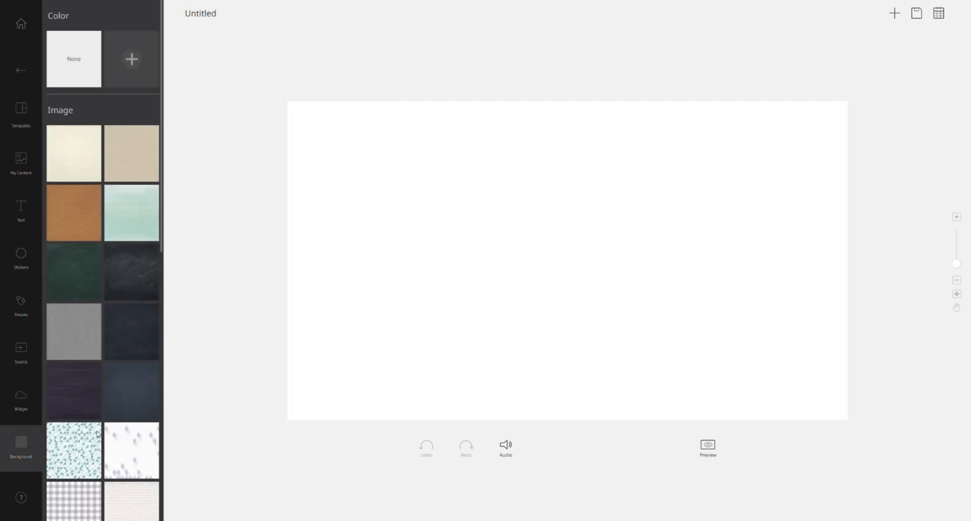
click(132, 234)
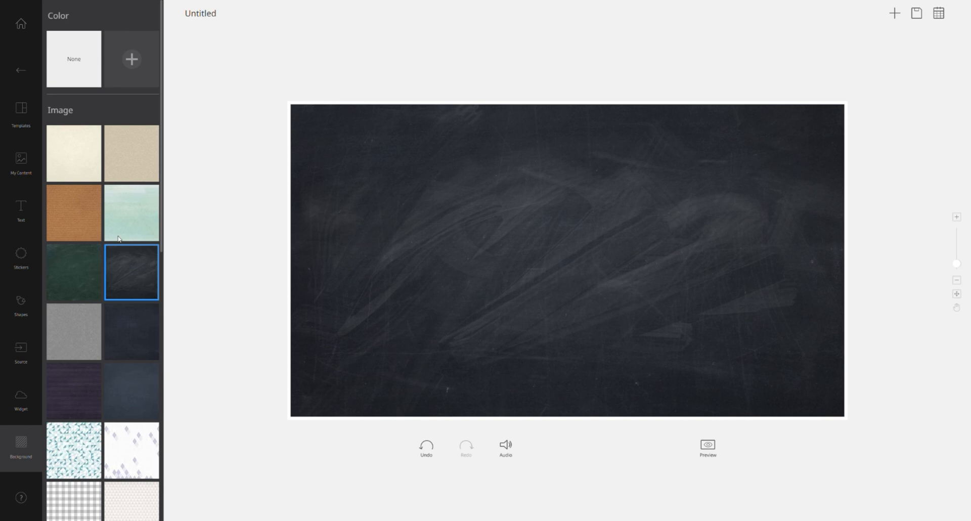
mouse_move(21, 208)
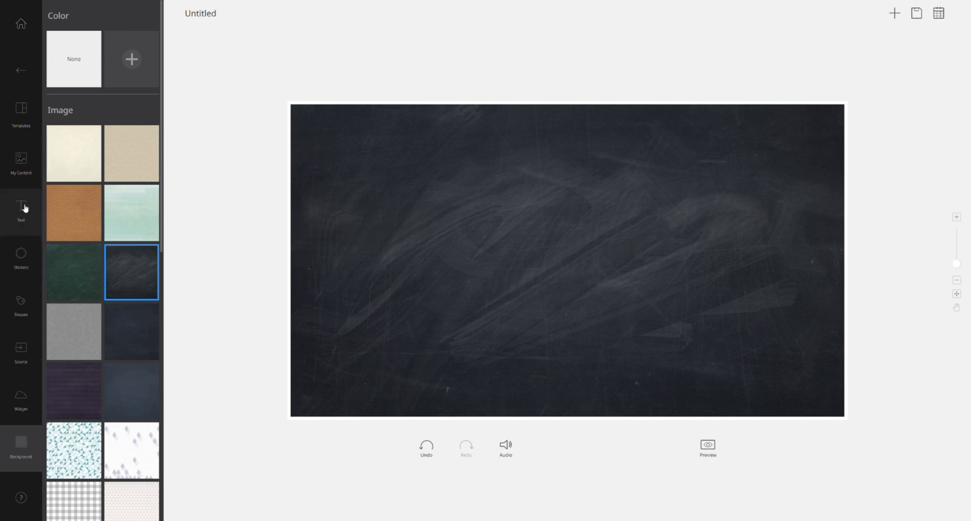
Add a text box reading Welcome To Samsung Ireland and centre it on the canvas
click(20, 210)
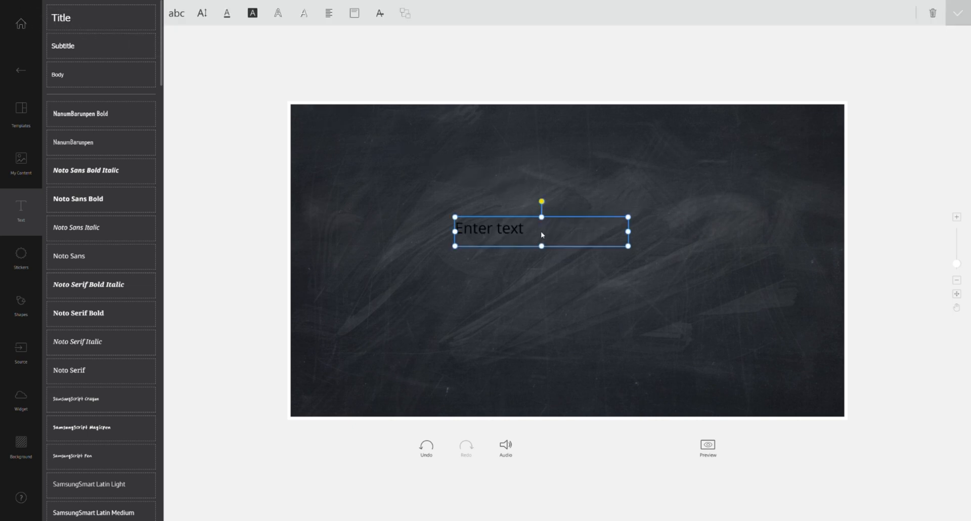
click(490, 227)
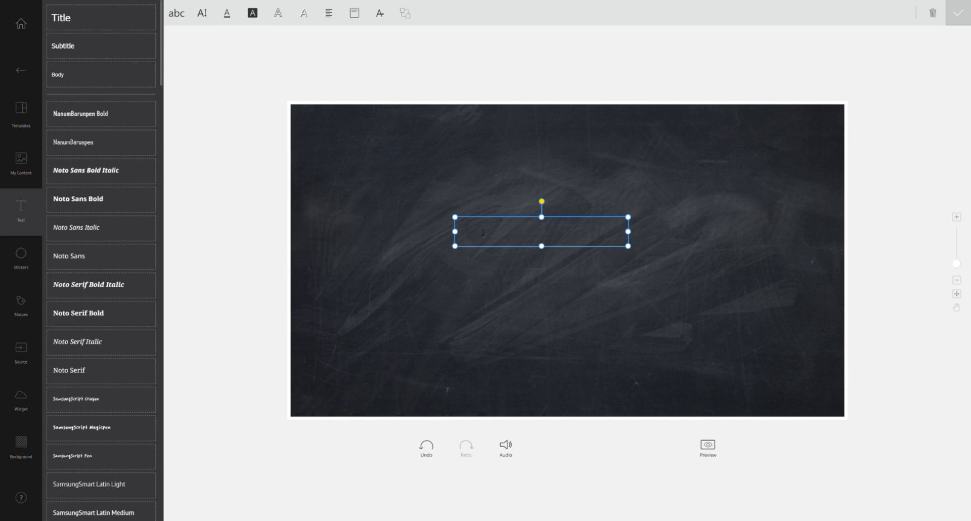
text(Welcome To Samsu)
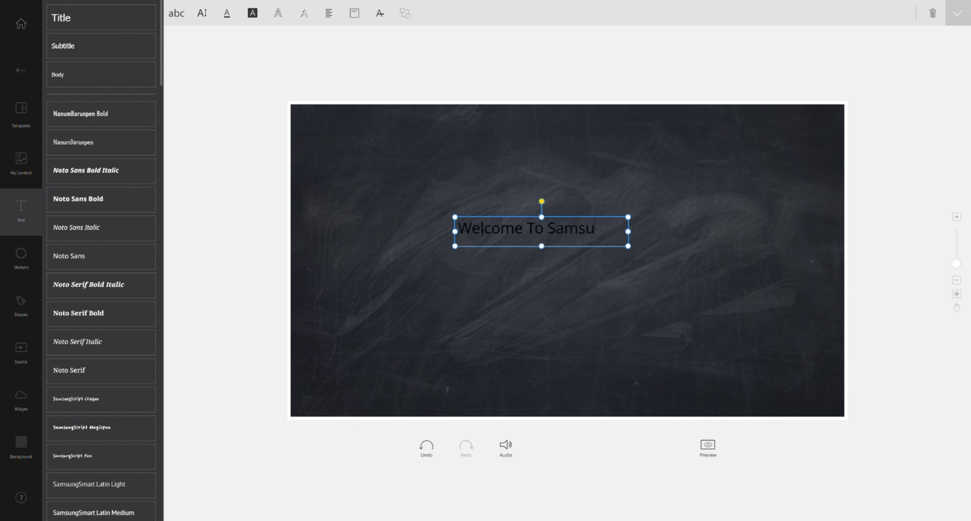
text(ng Ireland)
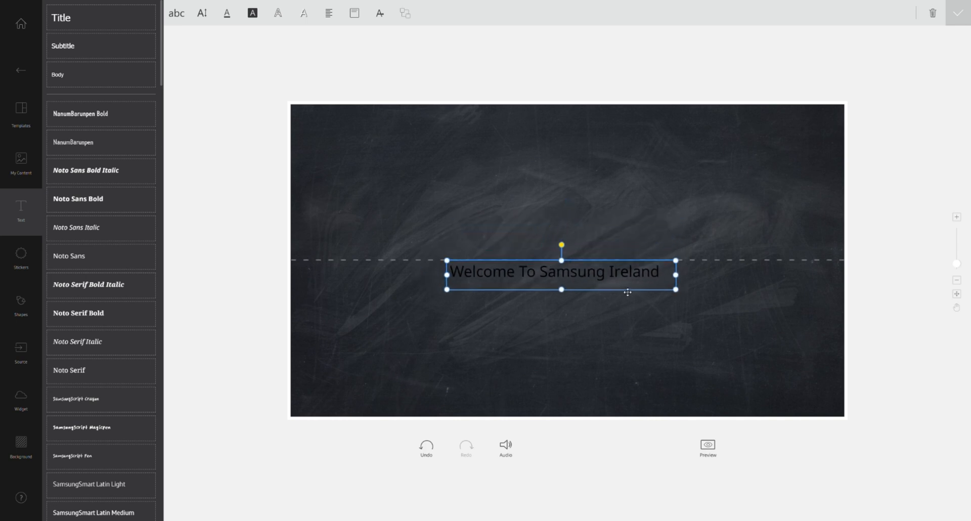
drag(628, 292, 626, 279)
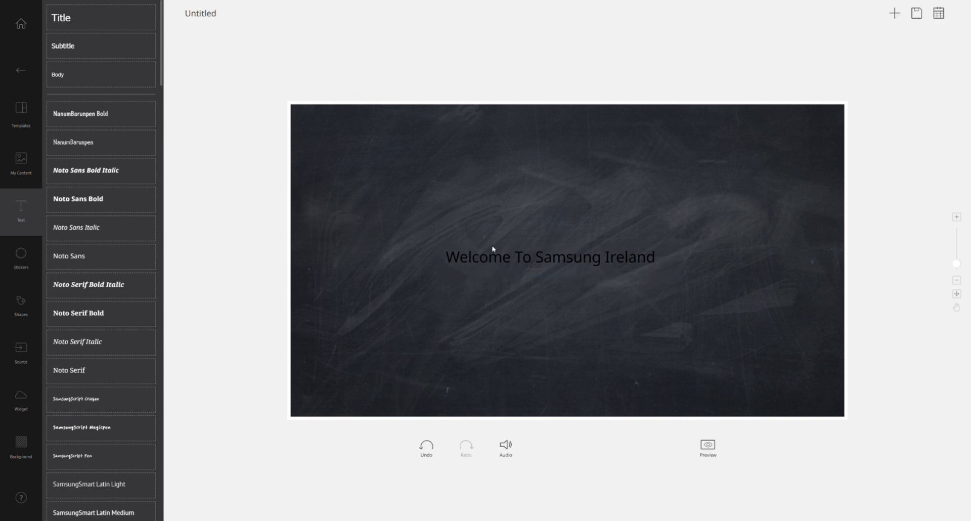
Restyle the heading bold white and large, and add a line 'Hello to all my new fans!' beneath it
click(548, 257)
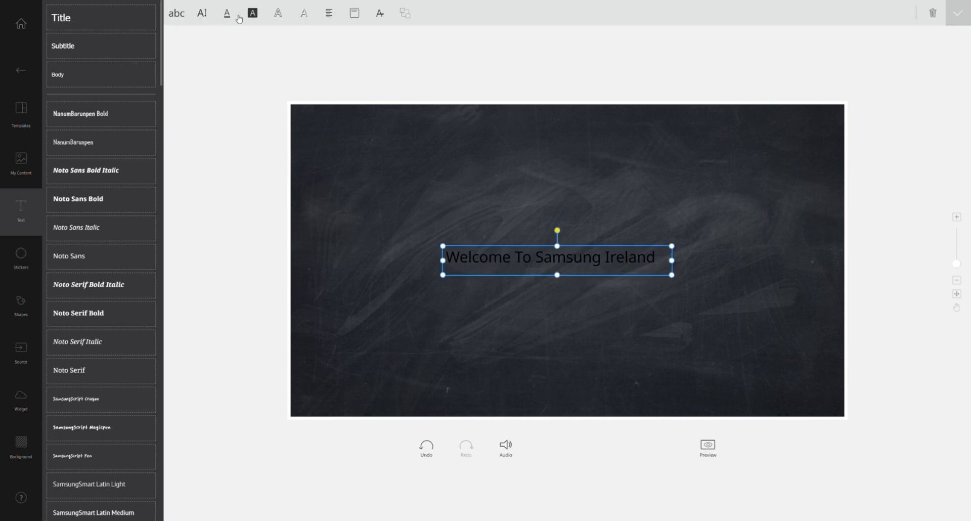
click(252, 12)
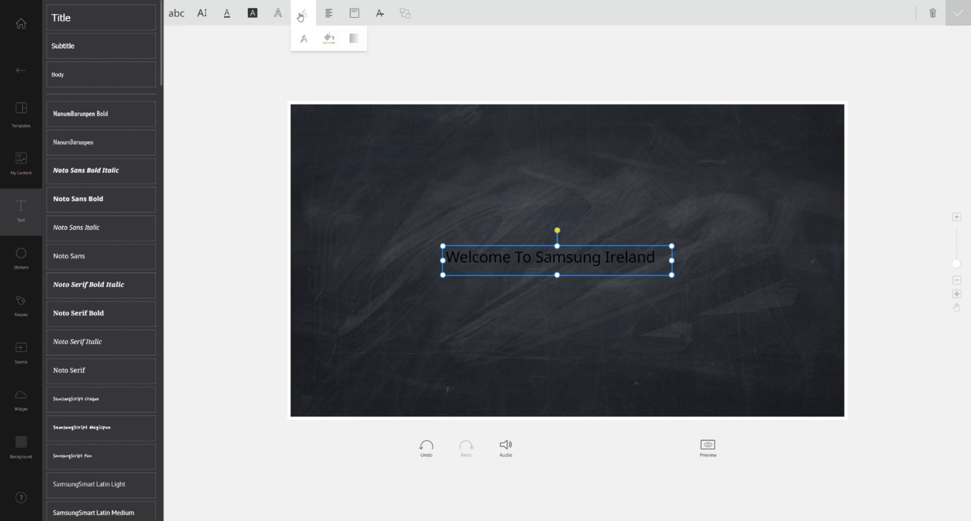
click(328, 12)
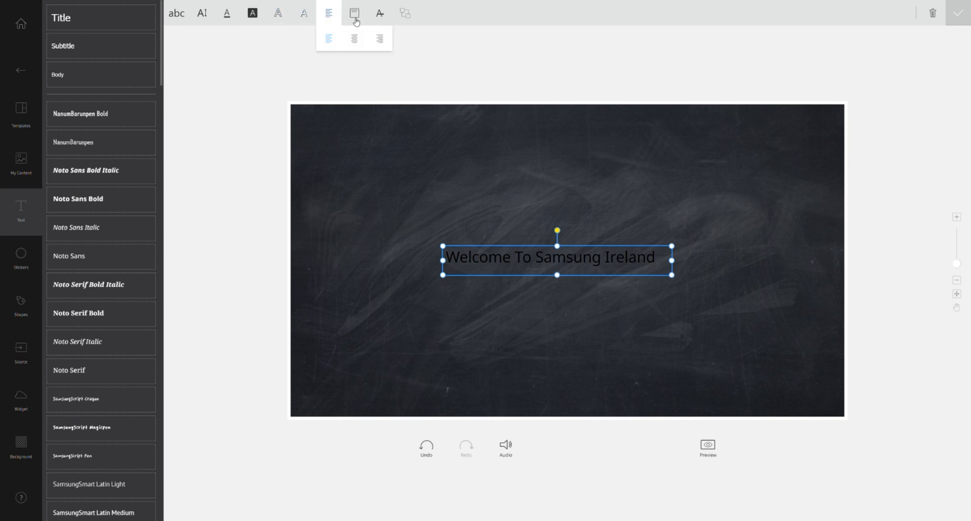
click(224, 13)
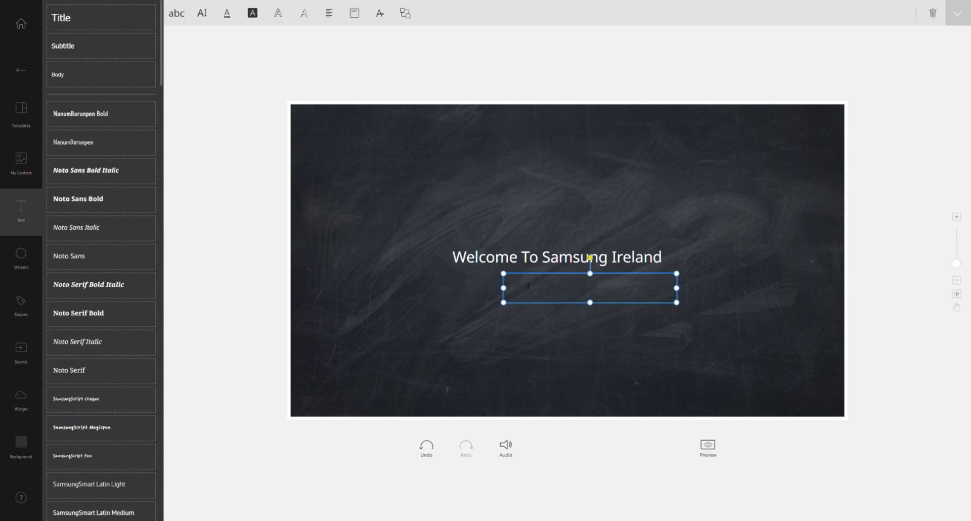
text(Hello to all my new fans!)
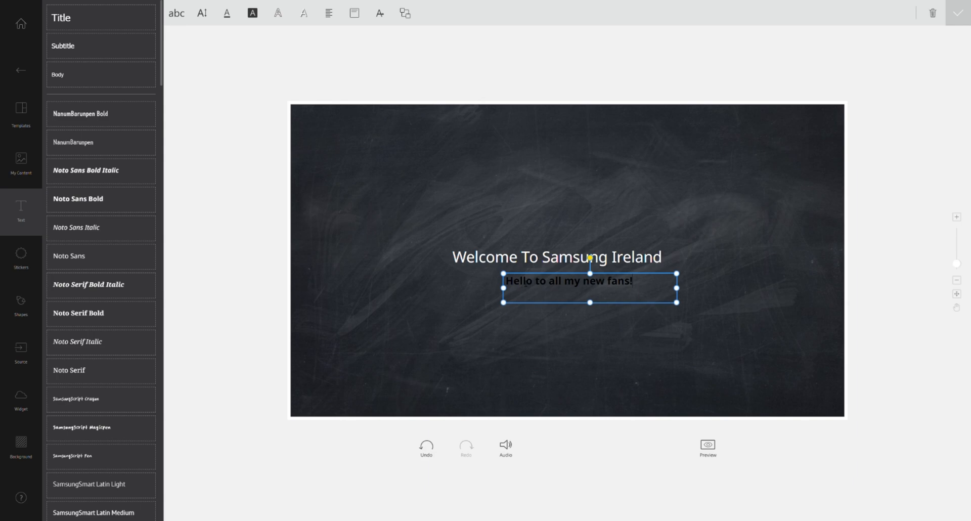
click(20, 396)
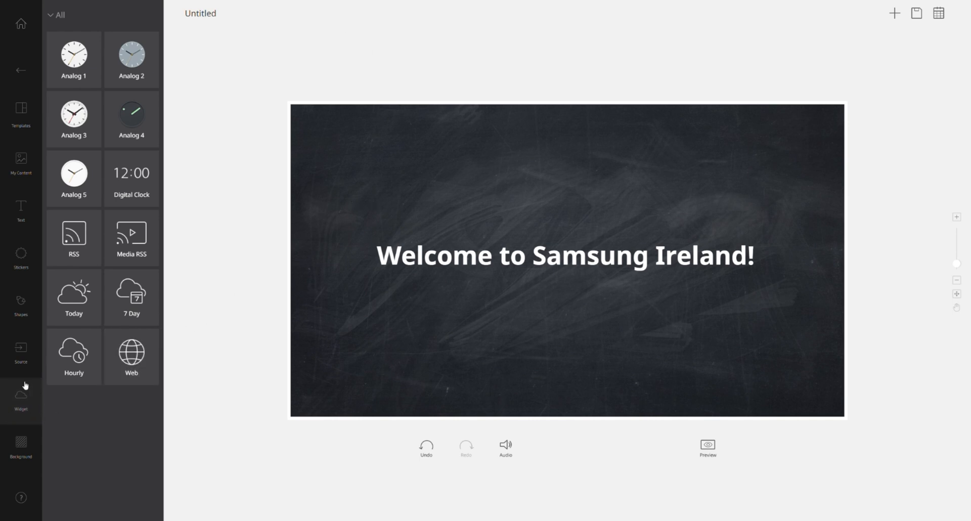
Try an analog clock and an RSS feed widget, then remove the clock and cancel the RSS setup
click(73, 59)
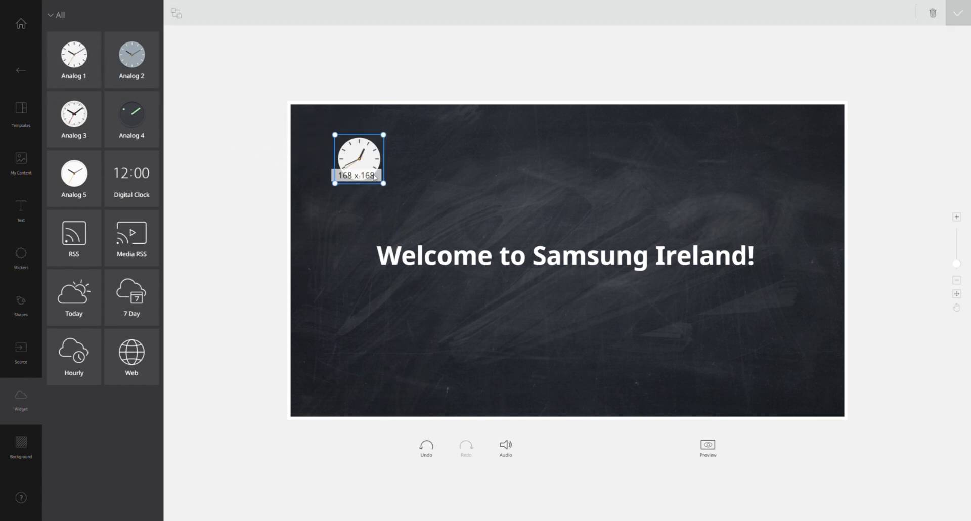
drag(383, 182, 408, 225)
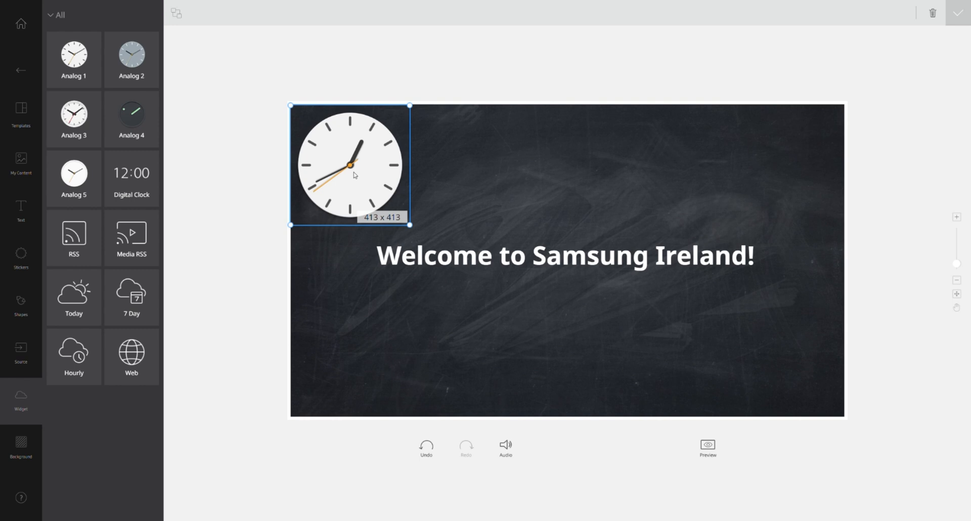
click(131, 179)
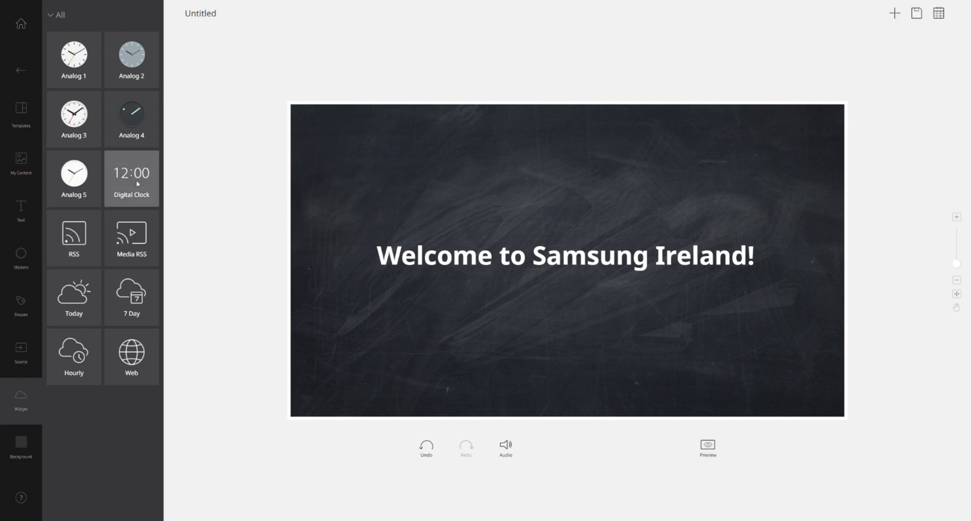
click(131, 238)
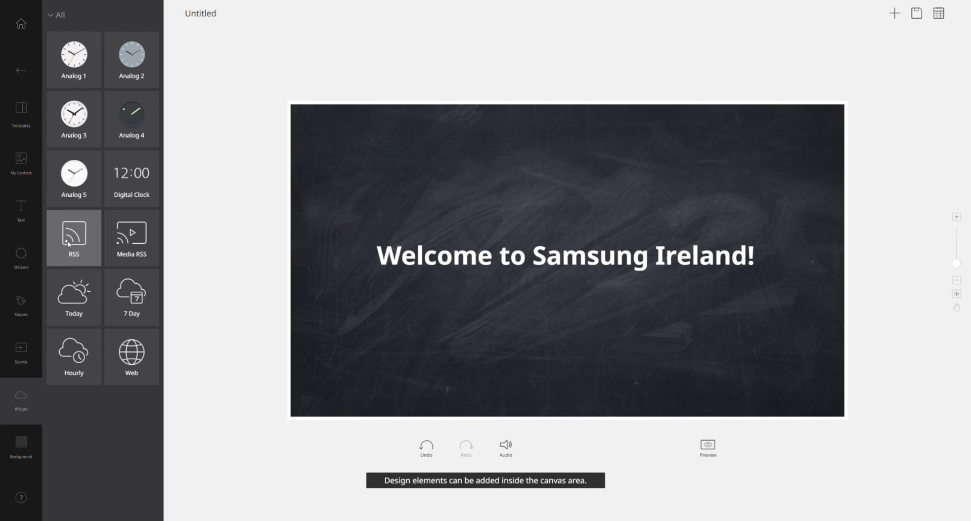
click(73, 238)
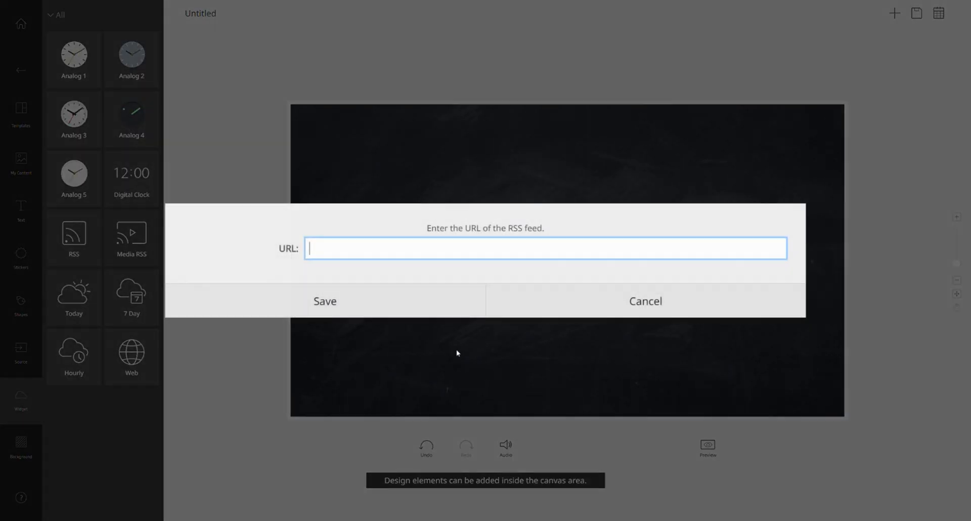
click(645, 302)
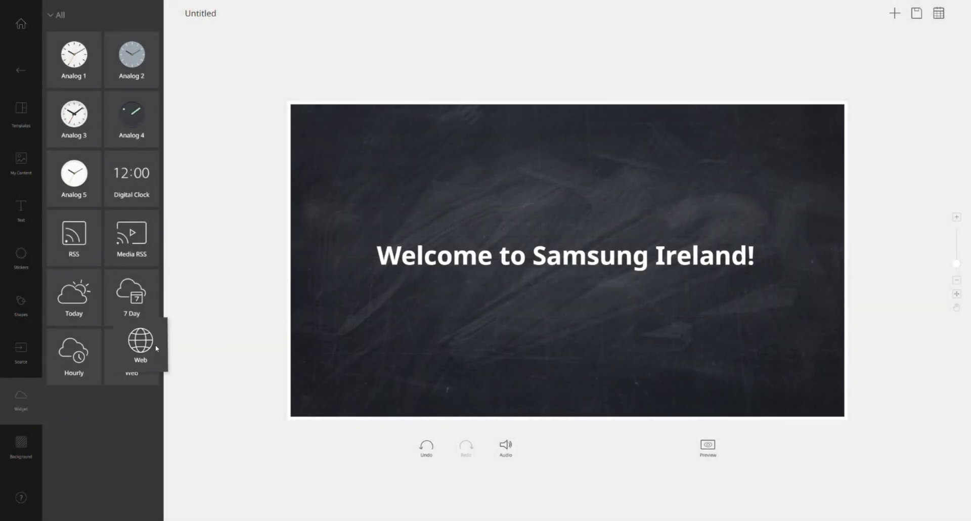
mouse_move(99, 323)
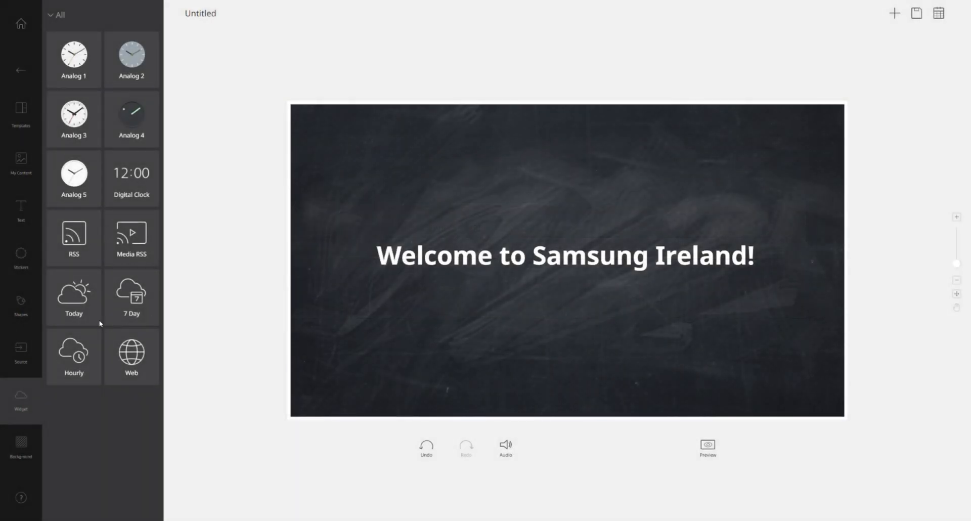
Place a today-weather widget top-left and set its location to Blanchardstown, Ireland
drag(73, 297, 321, 167)
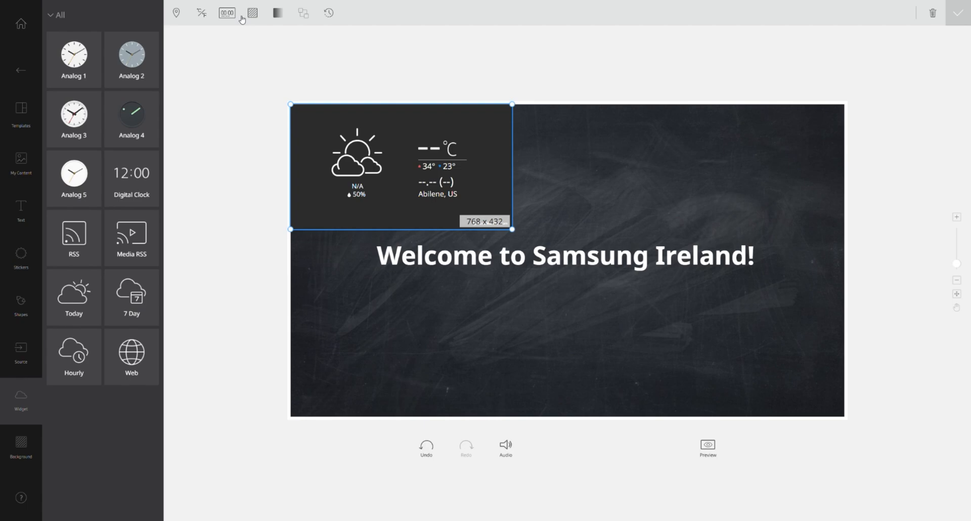
click(529, 249)
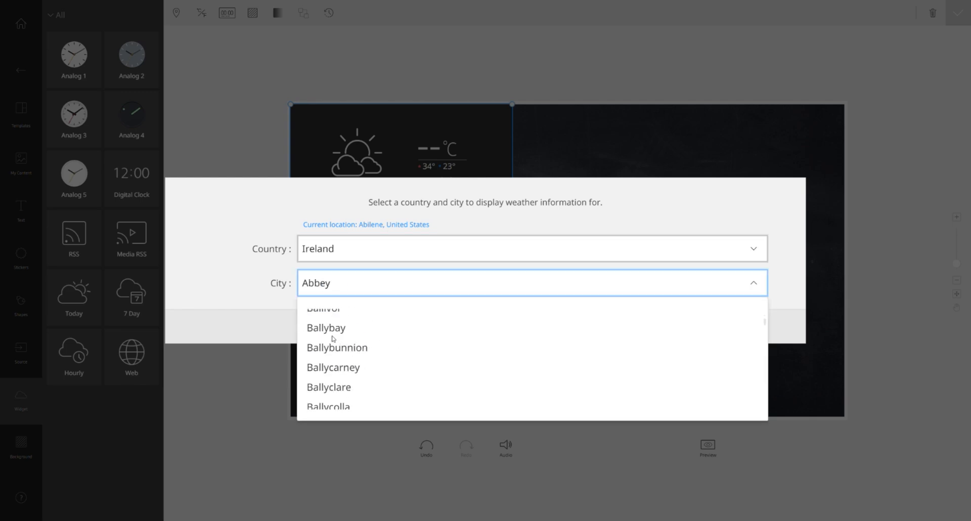
scroll(down, 3)
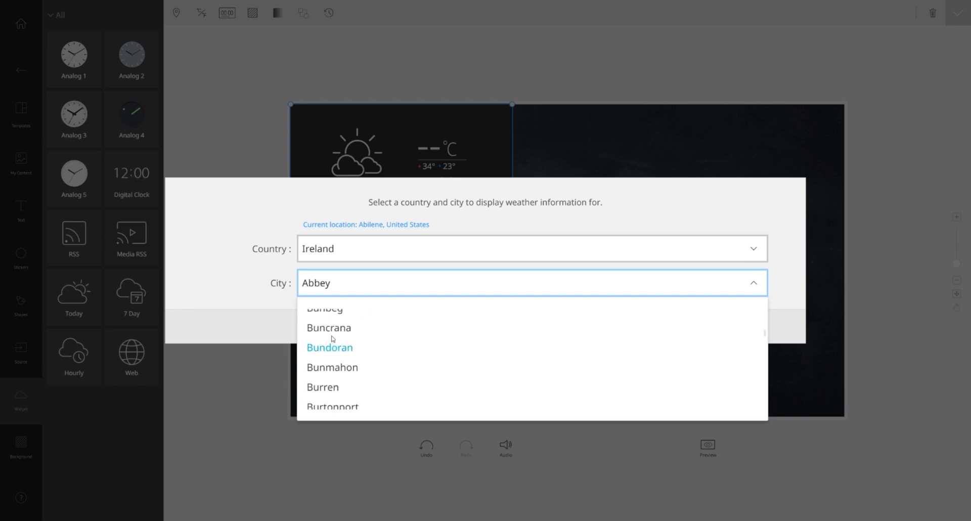
click(344, 338)
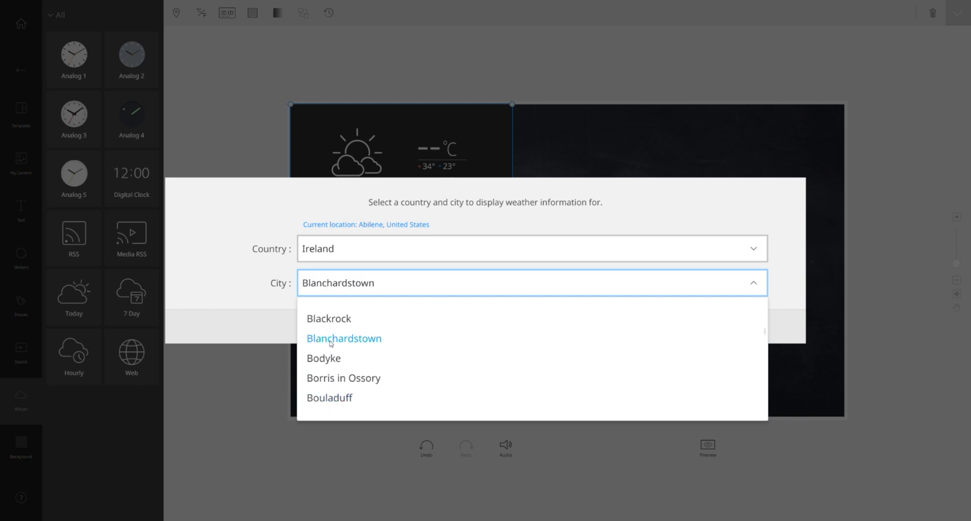
click(344, 338)
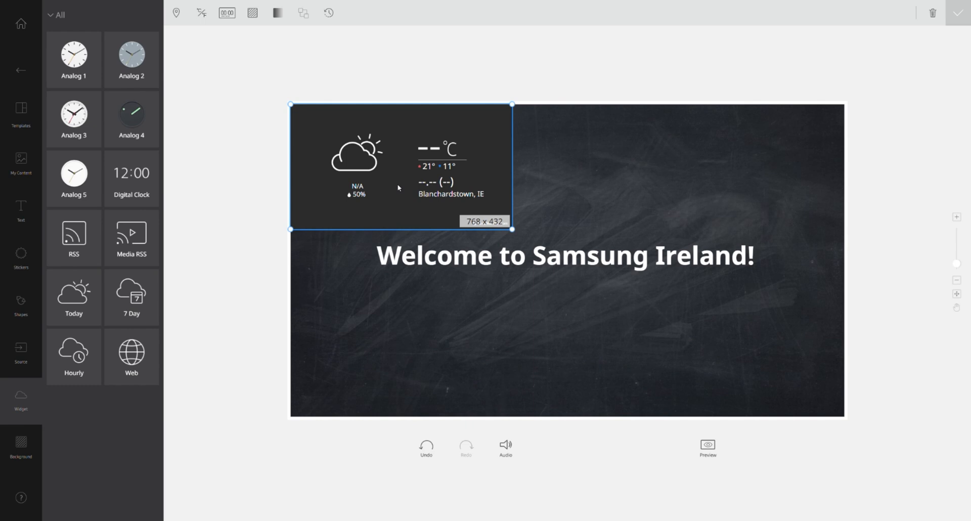
Set the widget's Background Image to Auto at 0% opacity, then start a new blank design
click(202, 12)
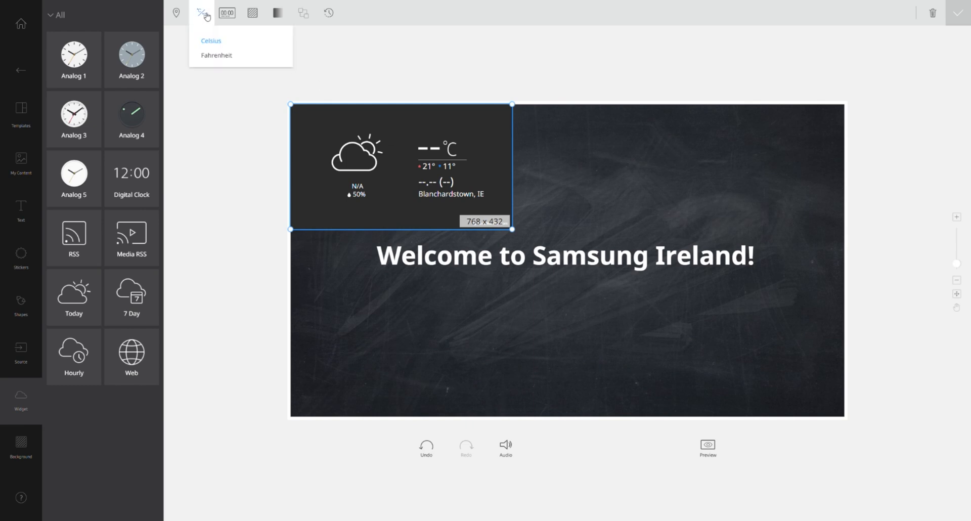
click(226, 12)
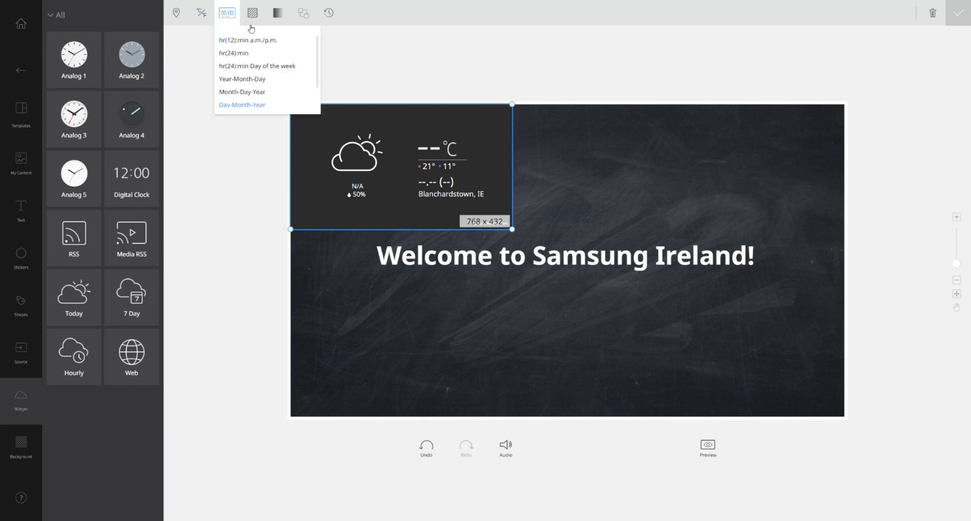
click(252, 12)
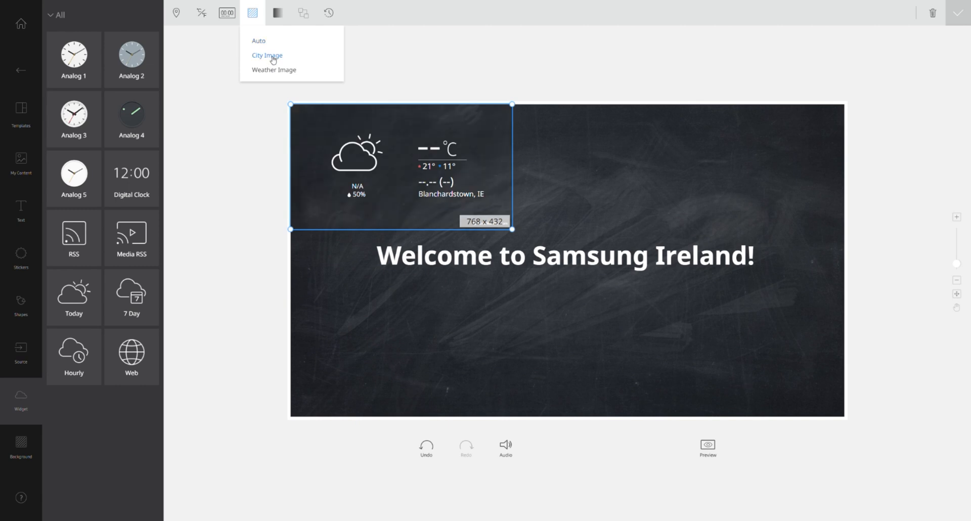
mouse_move(275, 70)
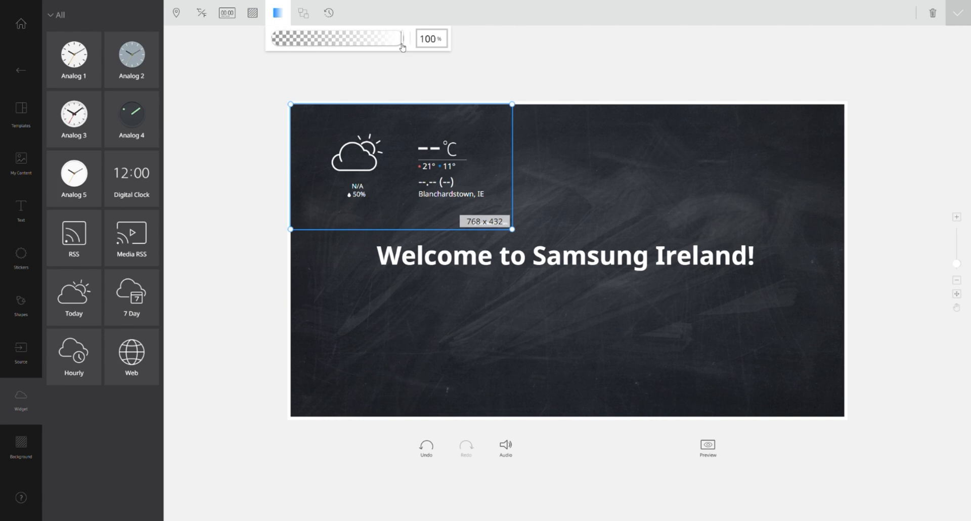
click(252, 12)
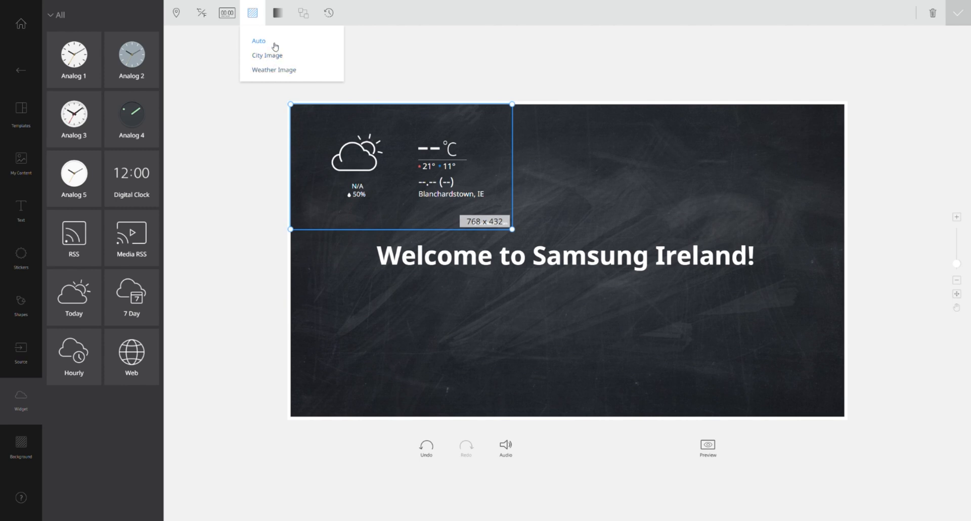
click(277, 12)
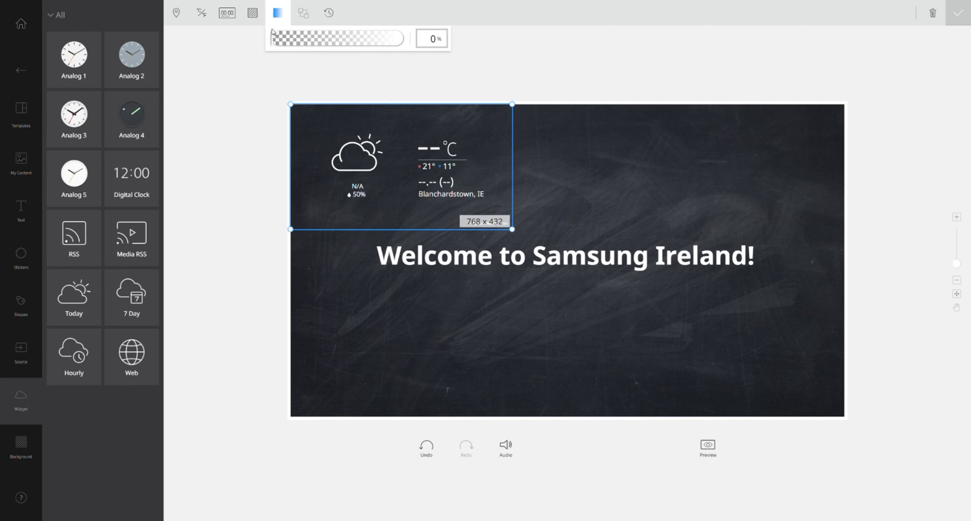
click(276, 12)
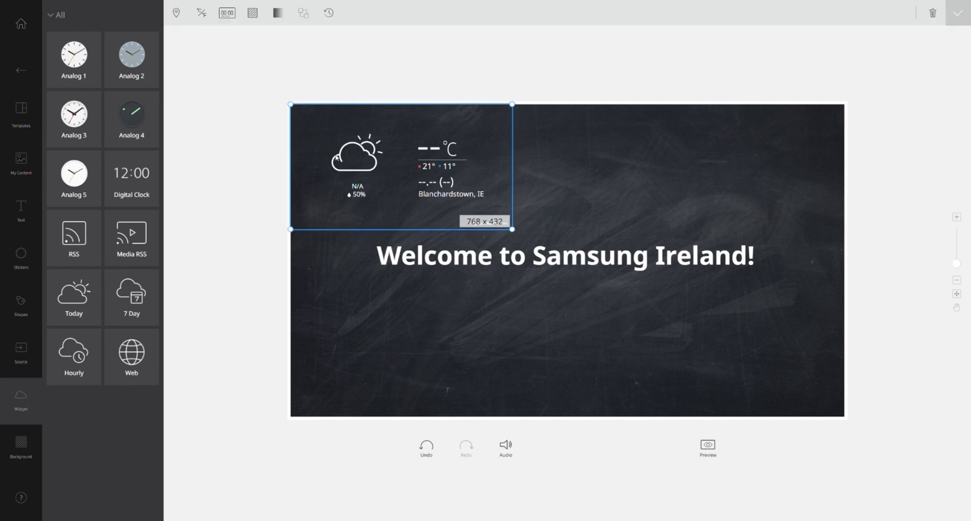
click(20, 114)
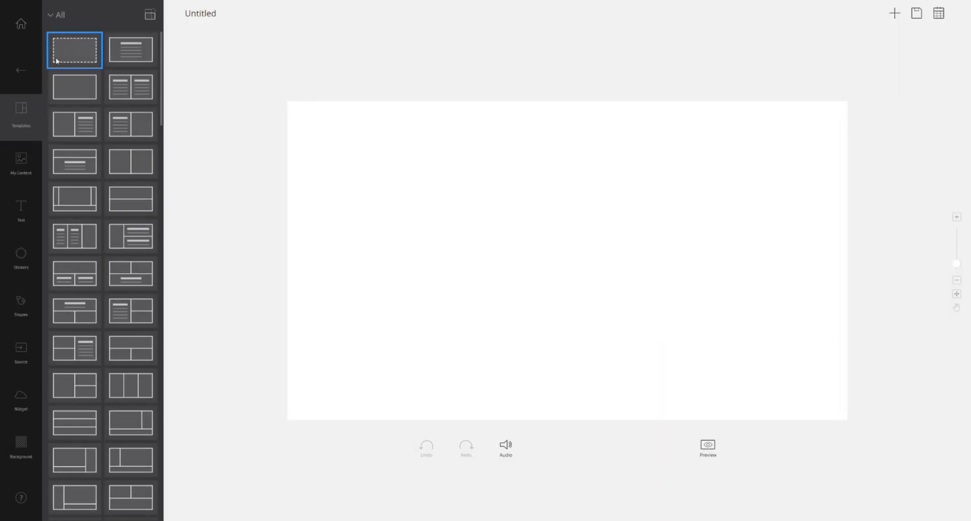
Choose the blank layout and add the title 'Welcome to Samsung Ireland!'
click(21, 446)
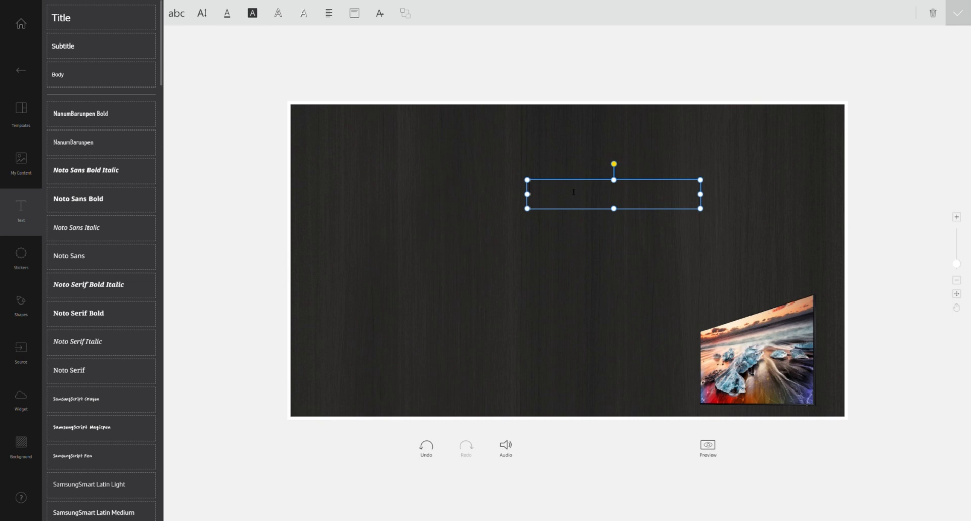
text(Welcome to Samsung Ireland!)
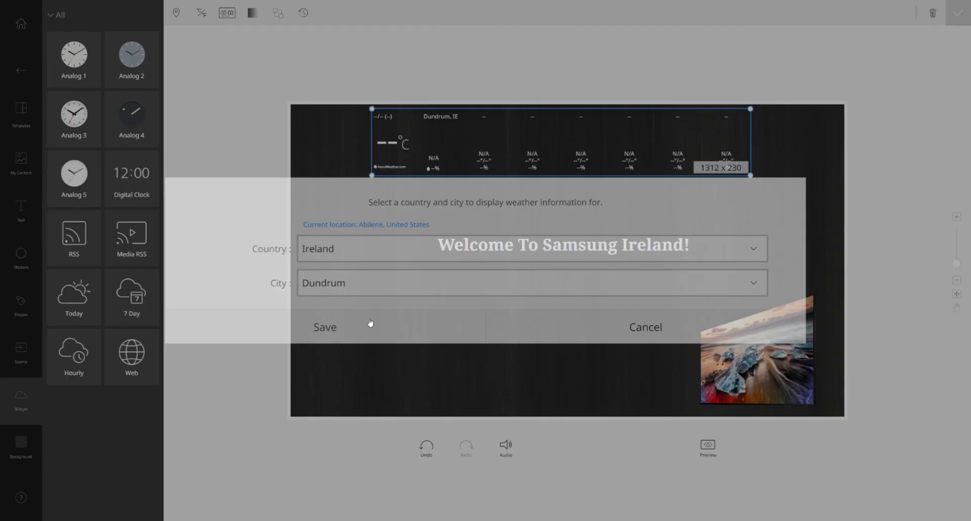
Add a 7-day forecast for Dundrum, Ireland and the subtitle 'Welcome to Magicinfo Training'
click(325, 327)
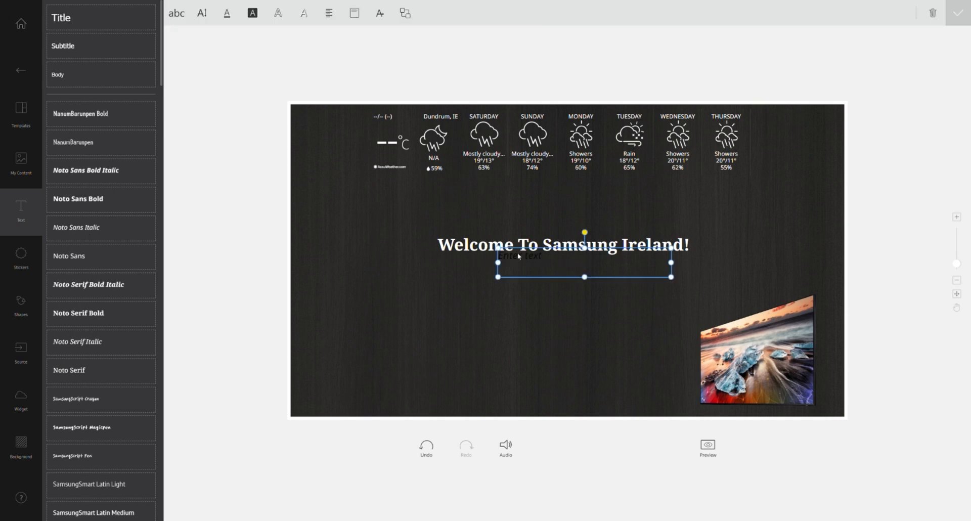
text(Welcome to MagicInfo Training)
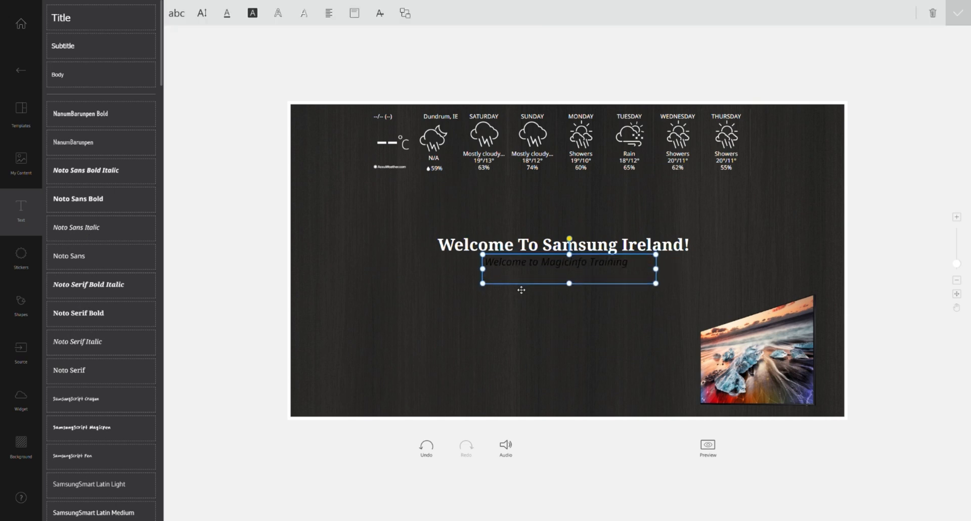
click(227, 13)
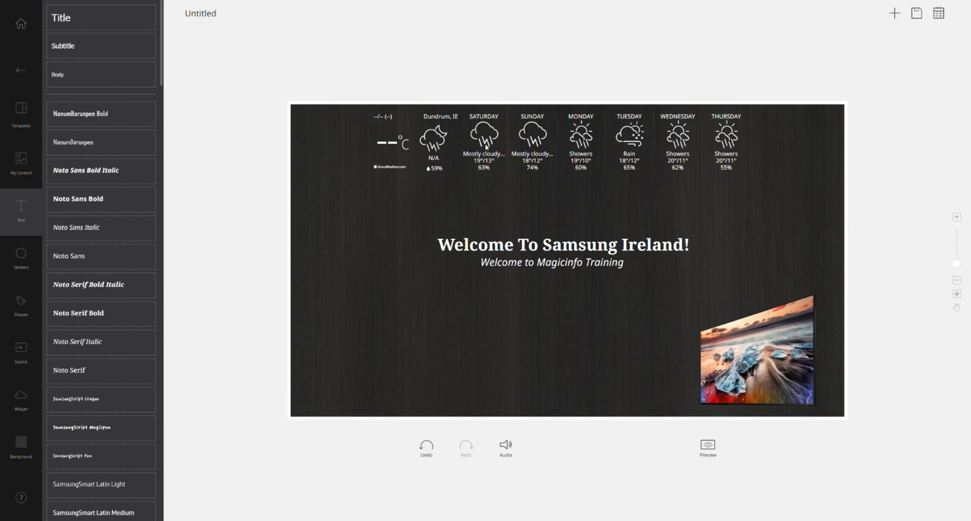
Save the wood welcome design under the file name Test
click(708, 445)
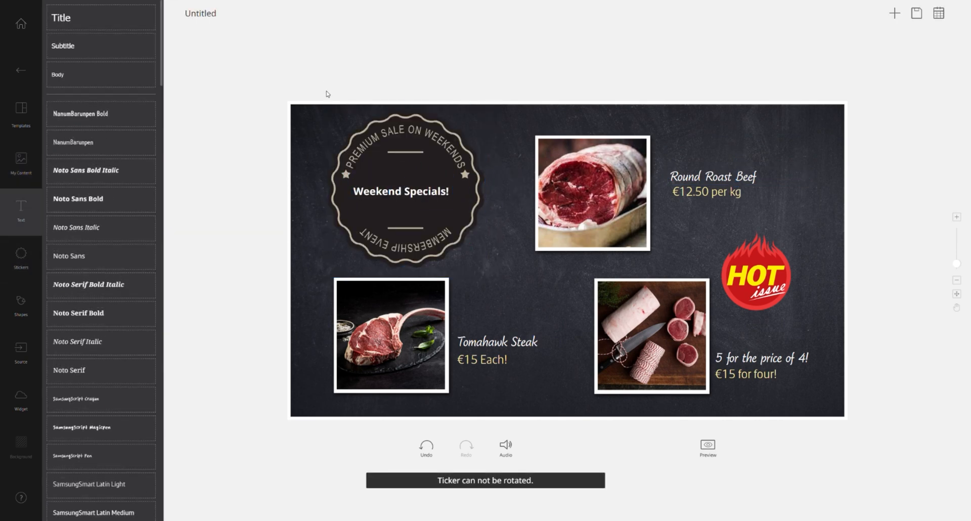
click(20, 111)
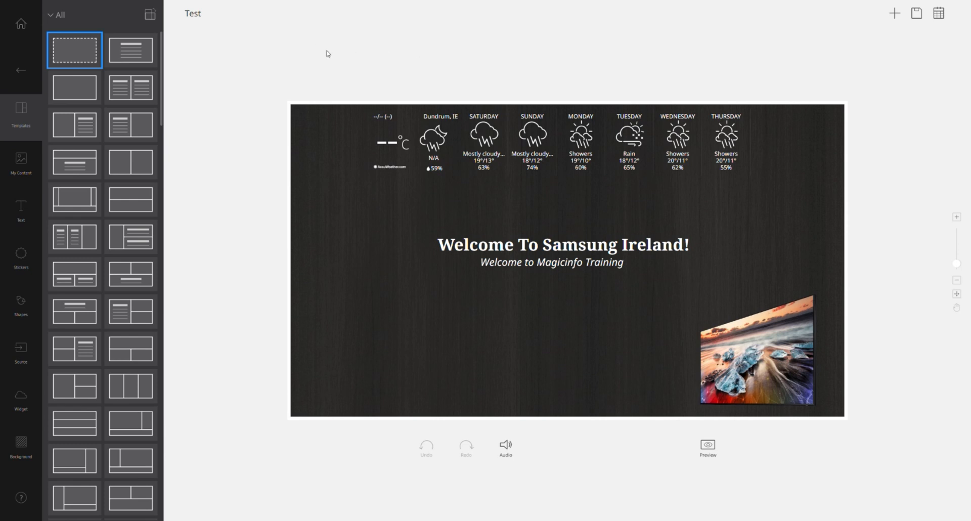
mouse_move(529, 239)
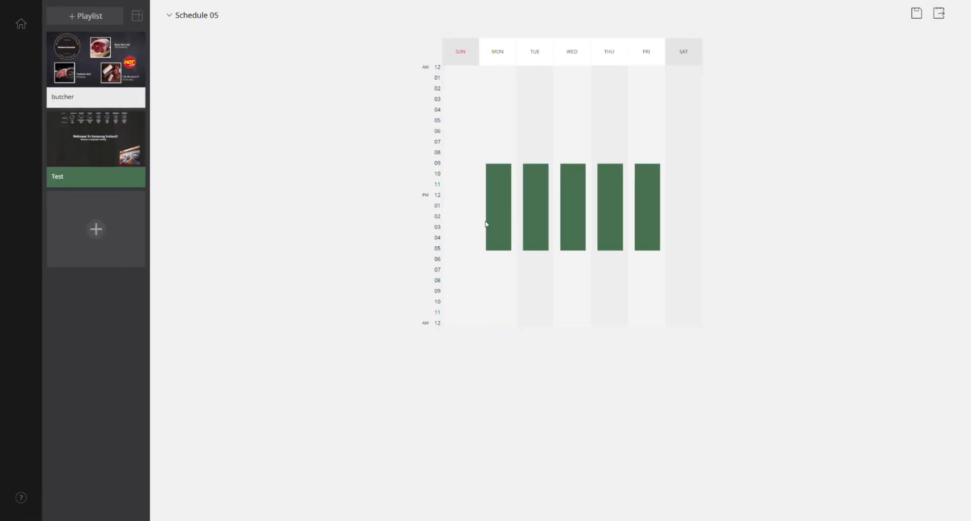
Add butcher playlist slots on Monday afternoon and Tuesday morning, resizing each block
click(498, 210)
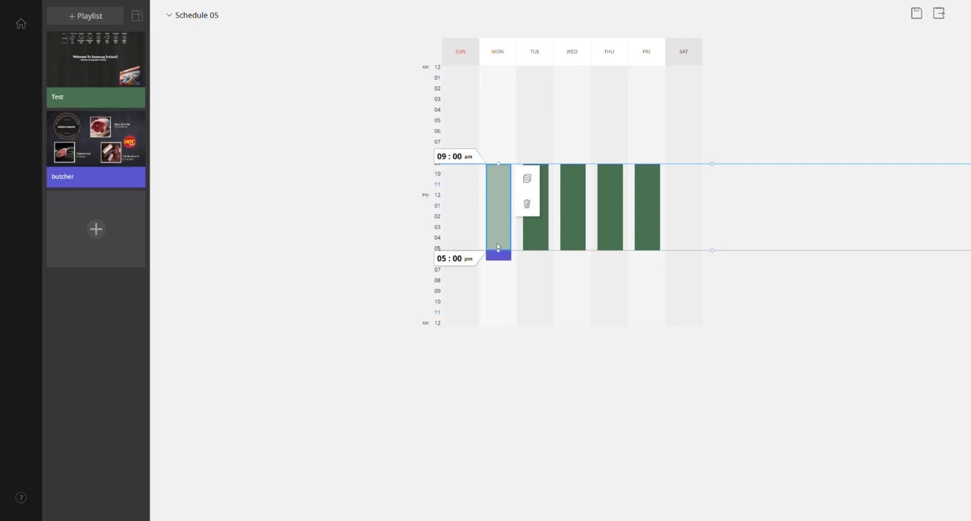
drag(499, 250, 498, 242)
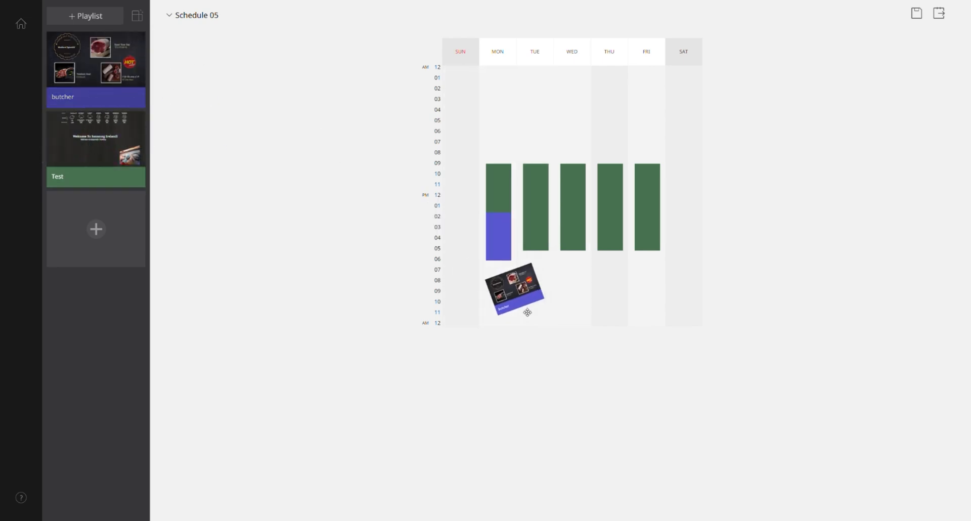
click(534, 186)
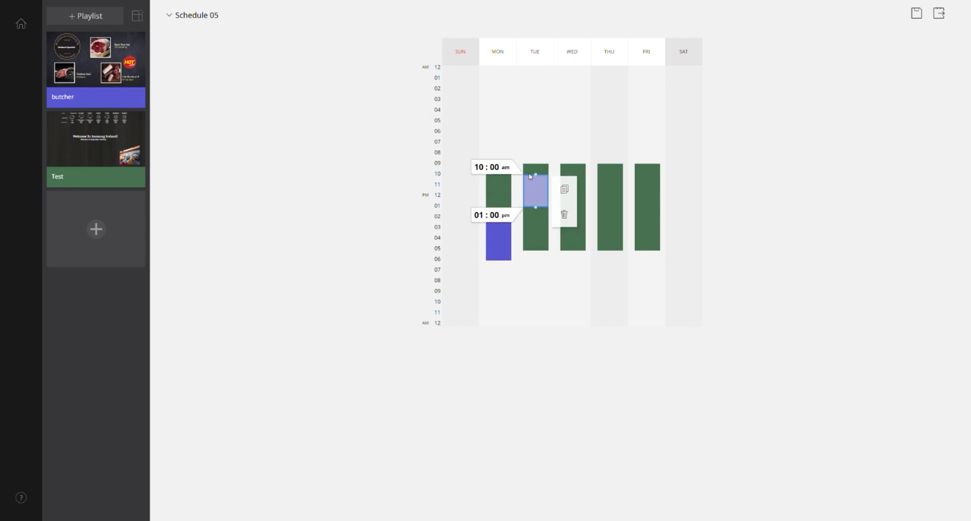
drag(535, 180, 535, 164)
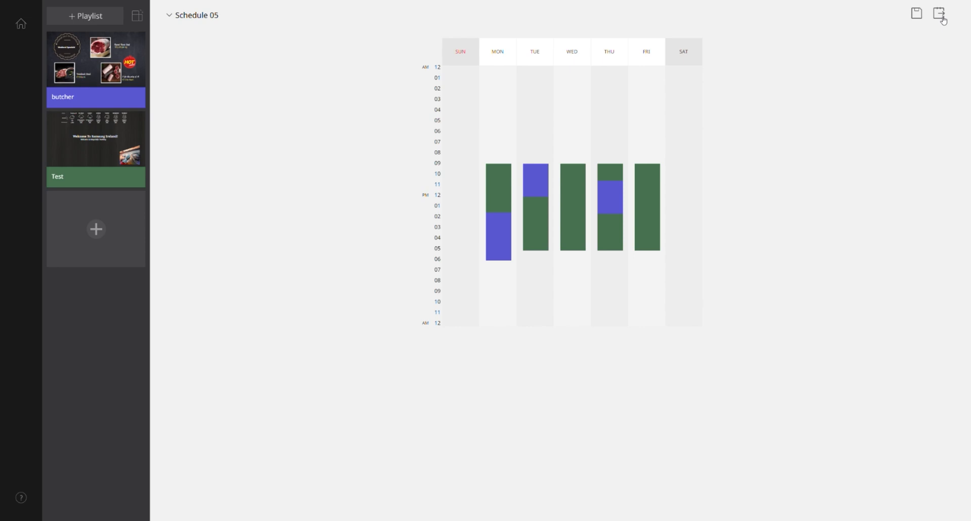
Save the weekly schedule under the name Schedule 05
click(916, 13)
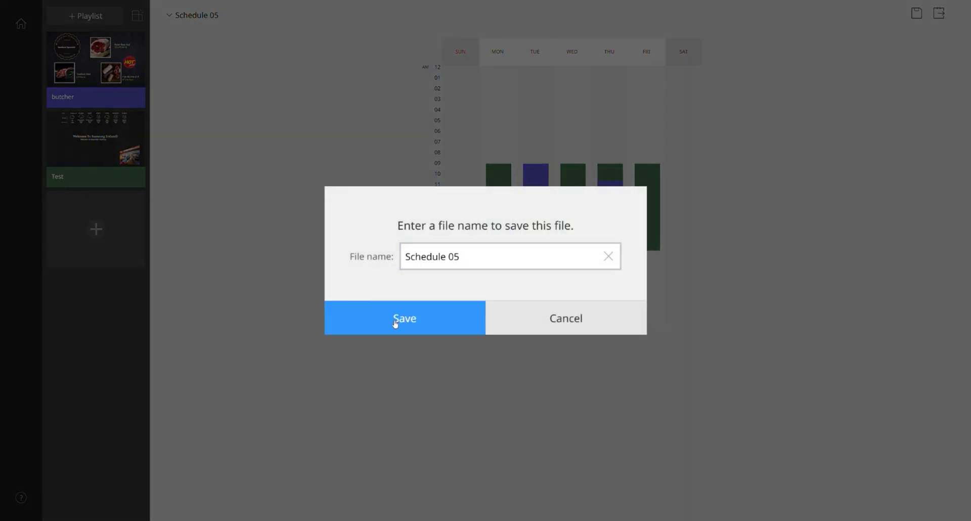
click(405, 318)
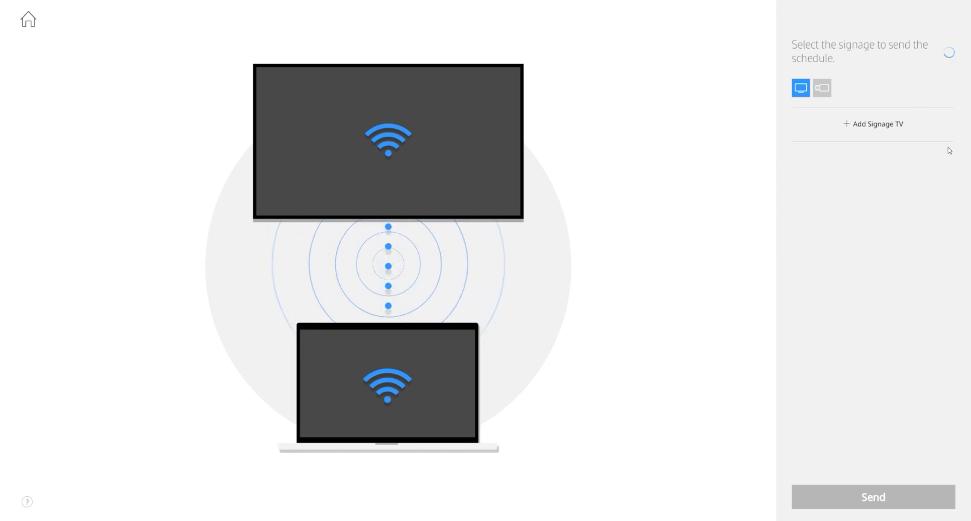
mouse_move(901, 52)
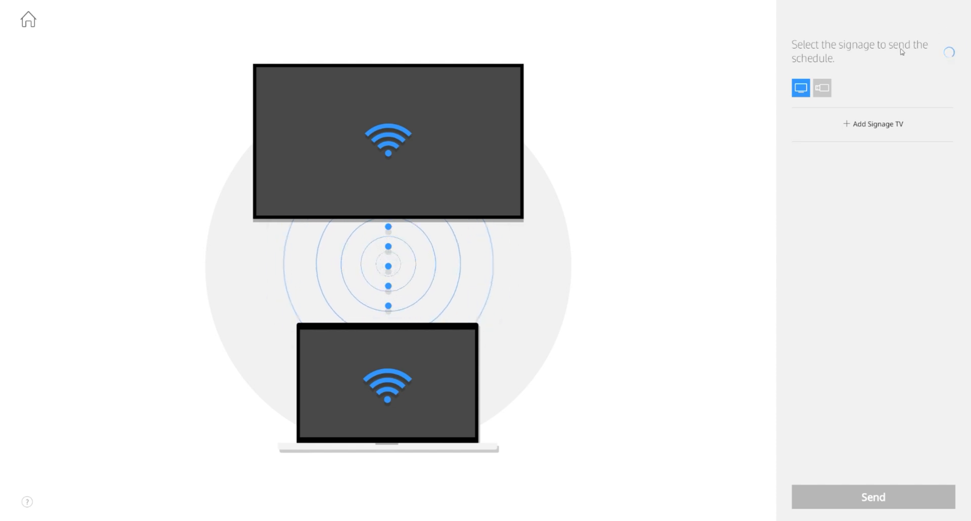
mouse_move(295, 54)
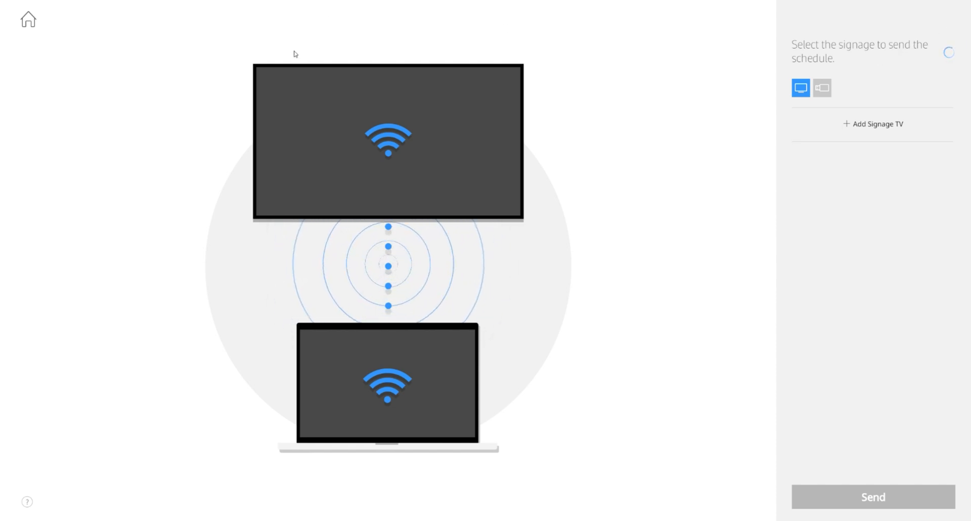